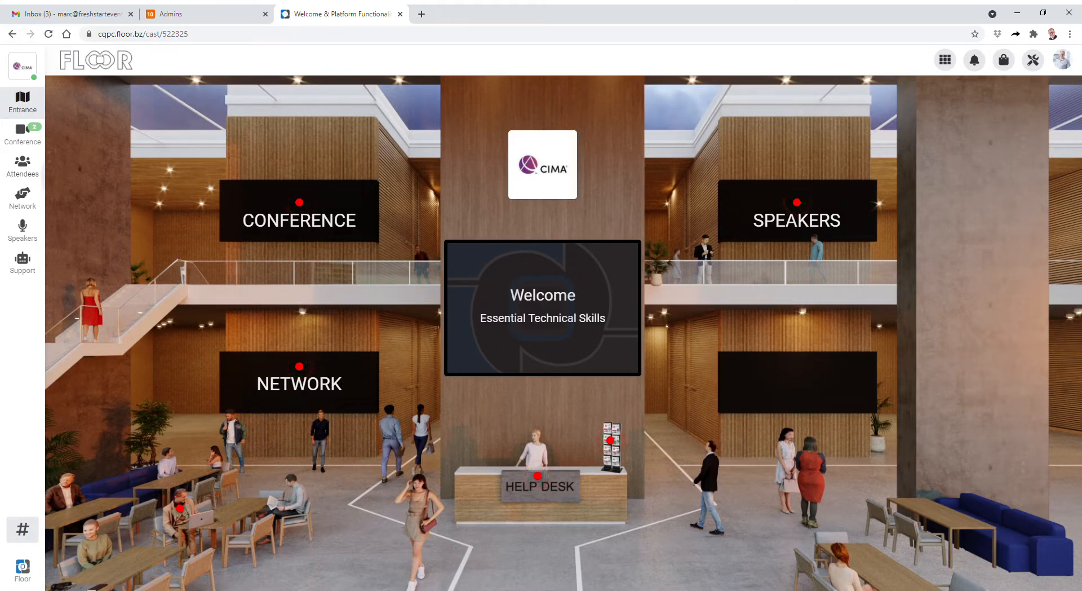
{"action": "mouse_move", "coordinate": [672, 493]}
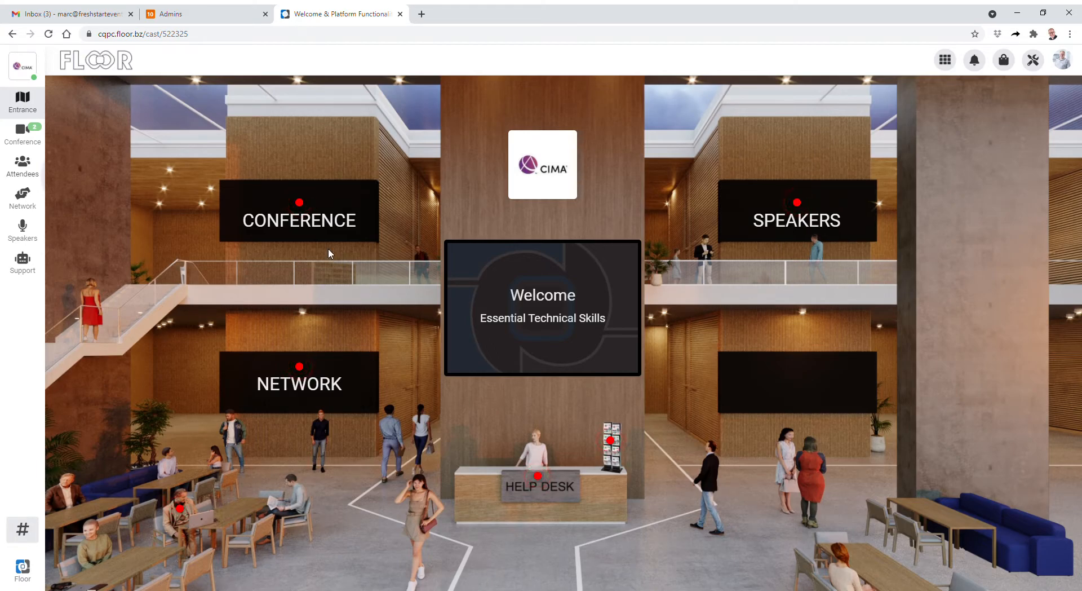
{"action": "mouse_move", "coordinate": [138, 161]}
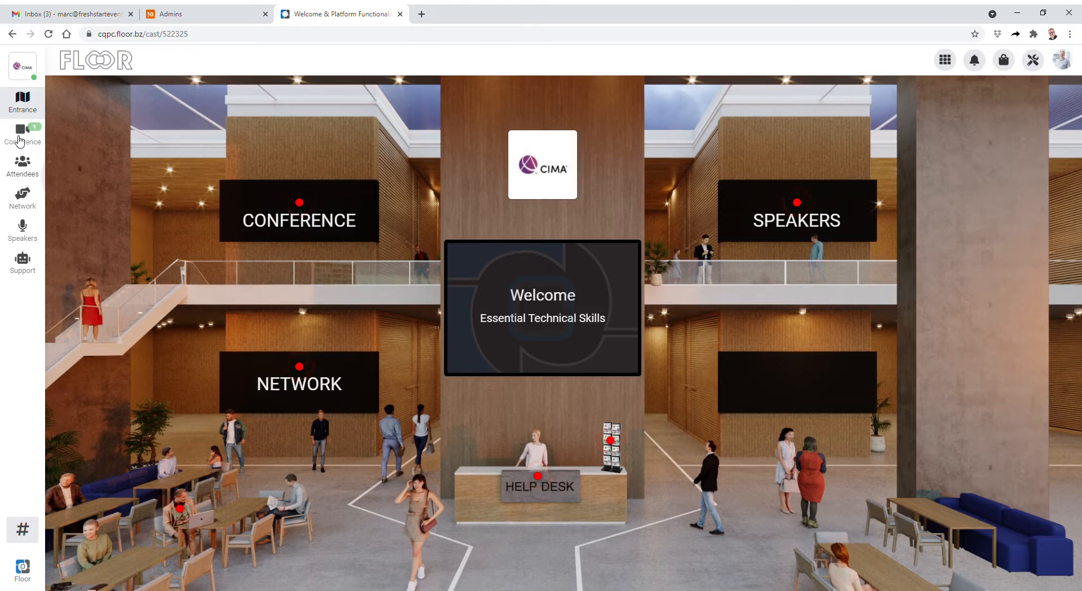
- Show the Conference page with the registration room and scheduled talks
{"action": "left_click", "coordinate": [22, 134]}
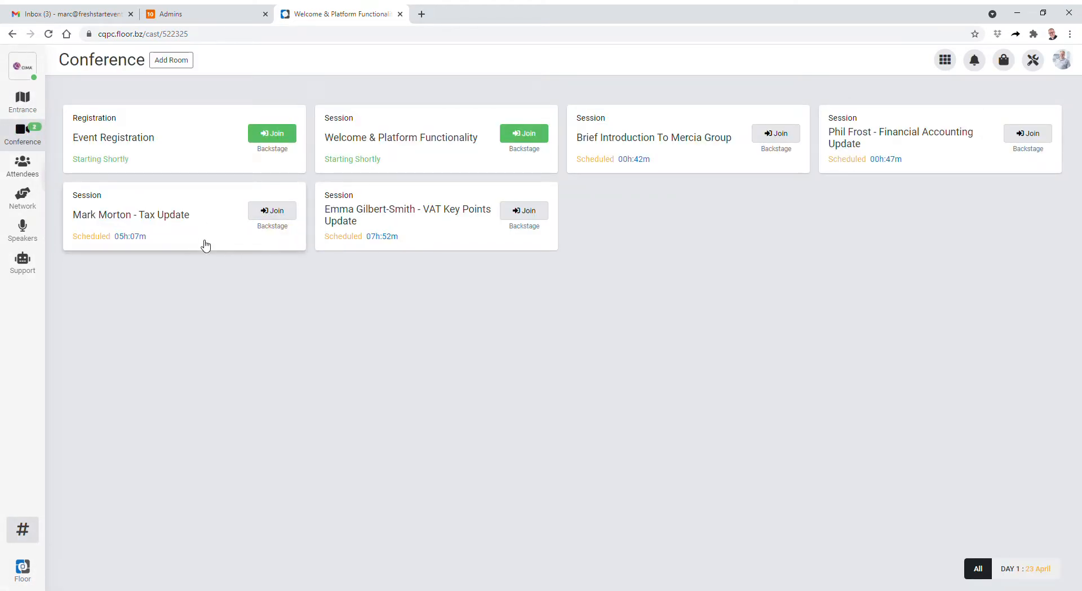
{"action": "mouse_move", "coordinate": [379, 230]}
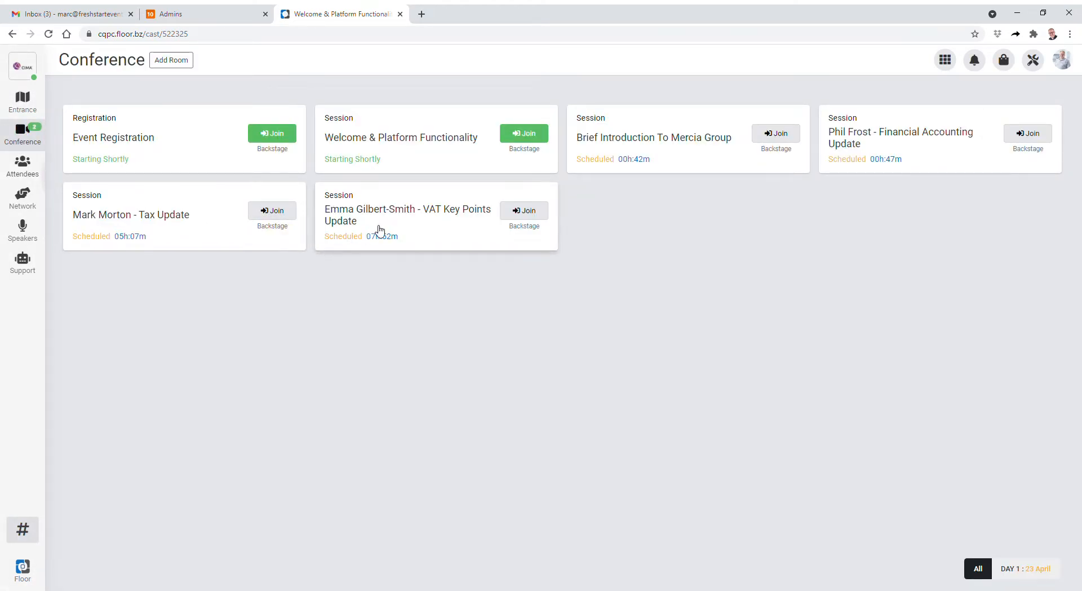
{"action": "mouse_move", "coordinate": [397, 171]}
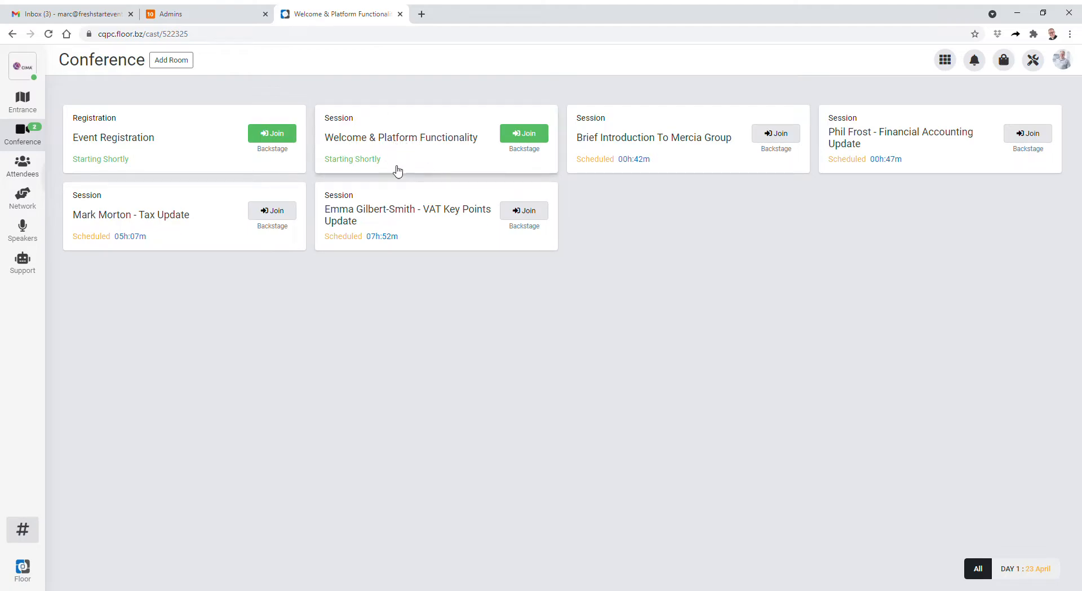
{"action": "mouse_move", "coordinate": [522, 133]}
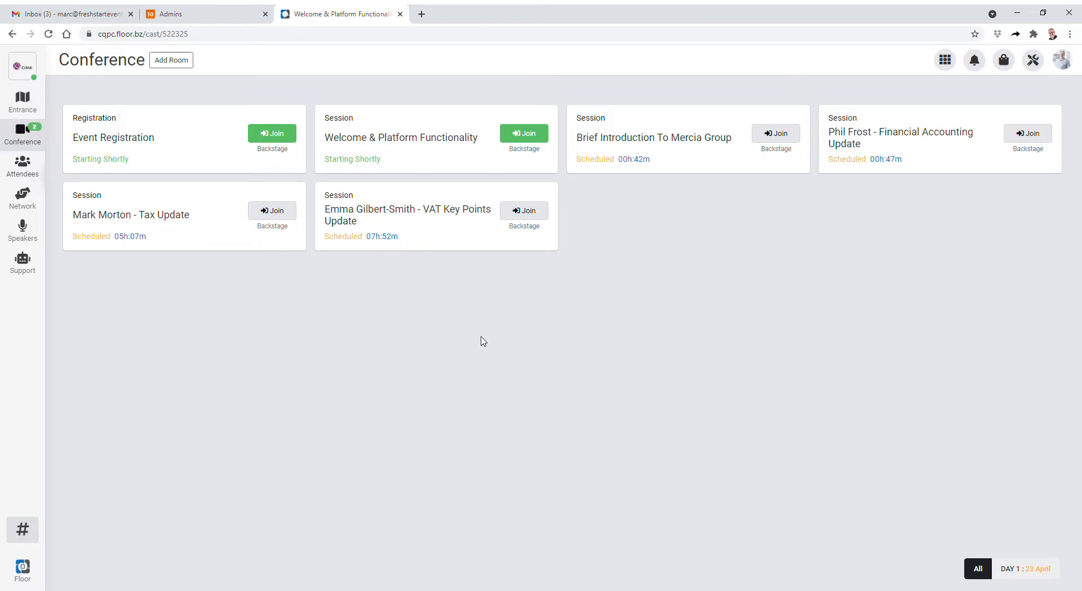
{"action": "mouse_move", "coordinate": [401, 330]}
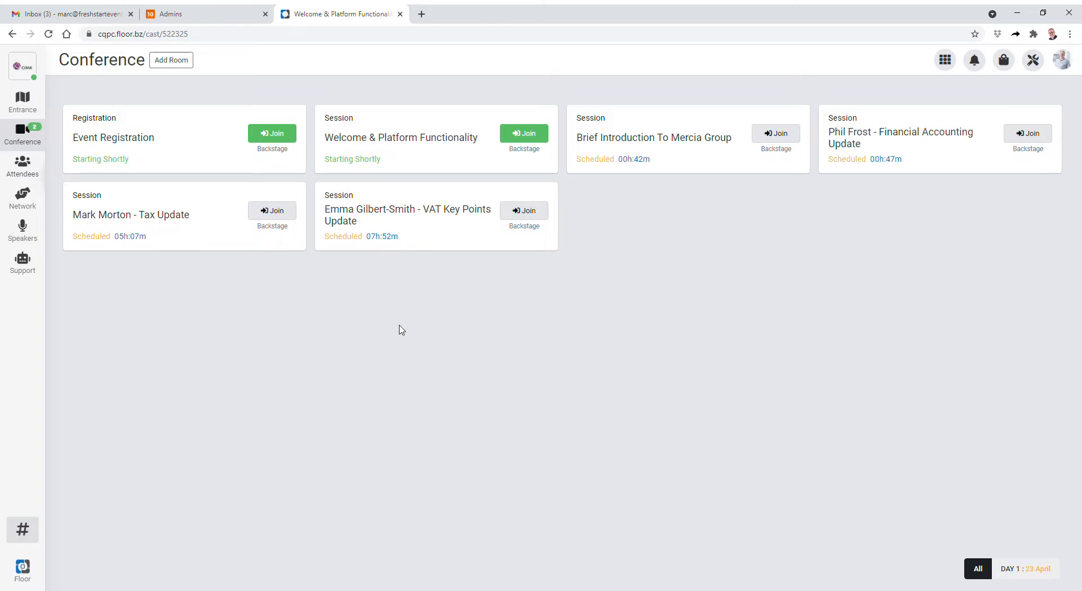
{"action": "mouse_move", "coordinate": [383, 327]}
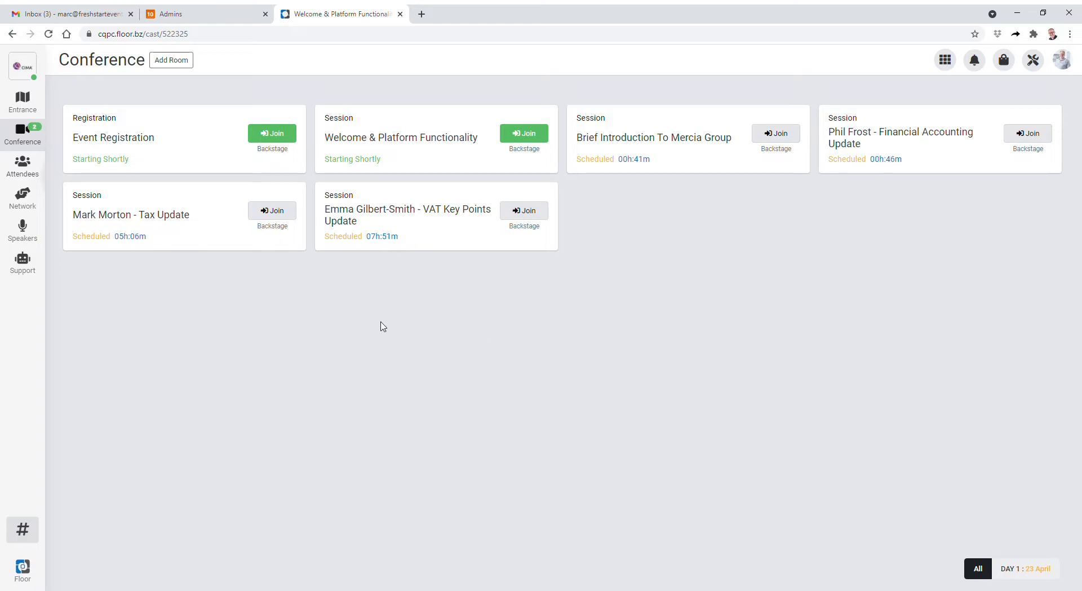
{"action": "mouse_move", "coordinate": [417, 193]}
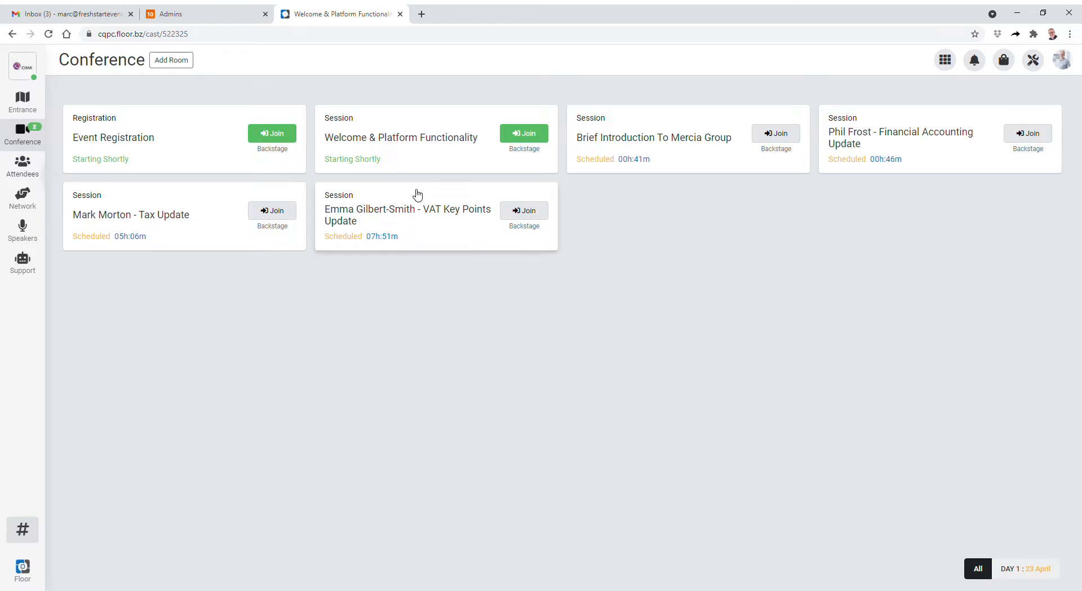
{"action": "mouse_move", "coordinate": [609, 207]}
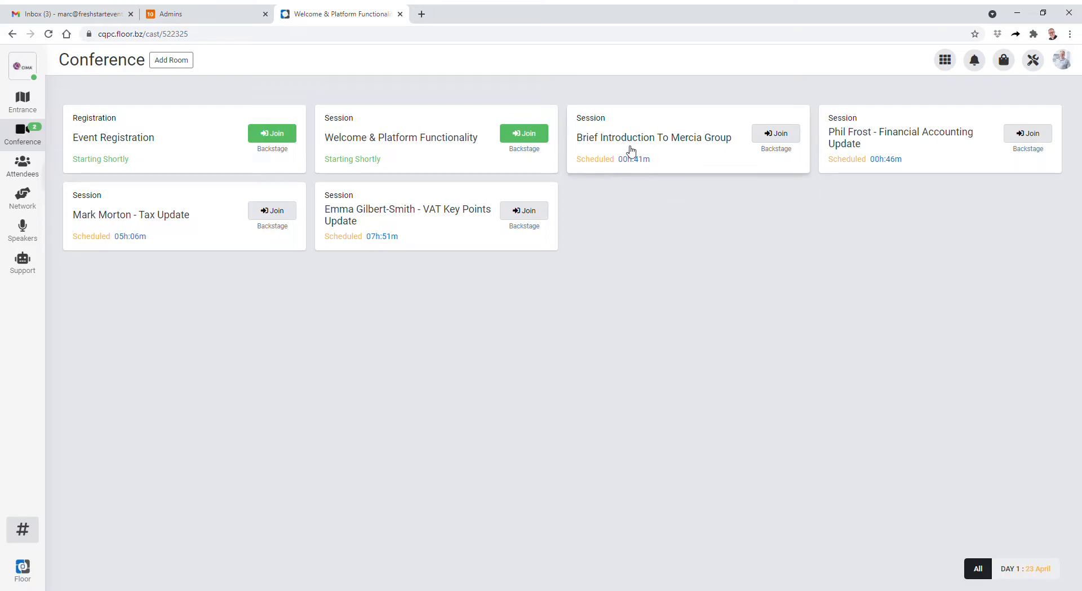
{"action": "mouse_move", "coordinate": [347, 282]}
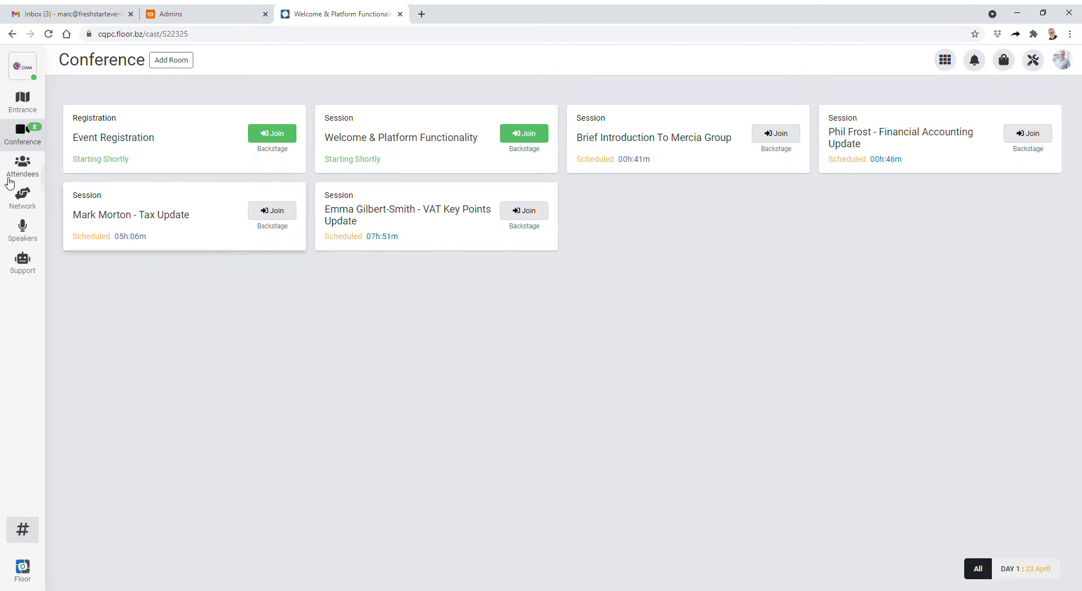
{"action": "mouse_move", "coordinate": [27, 208]}
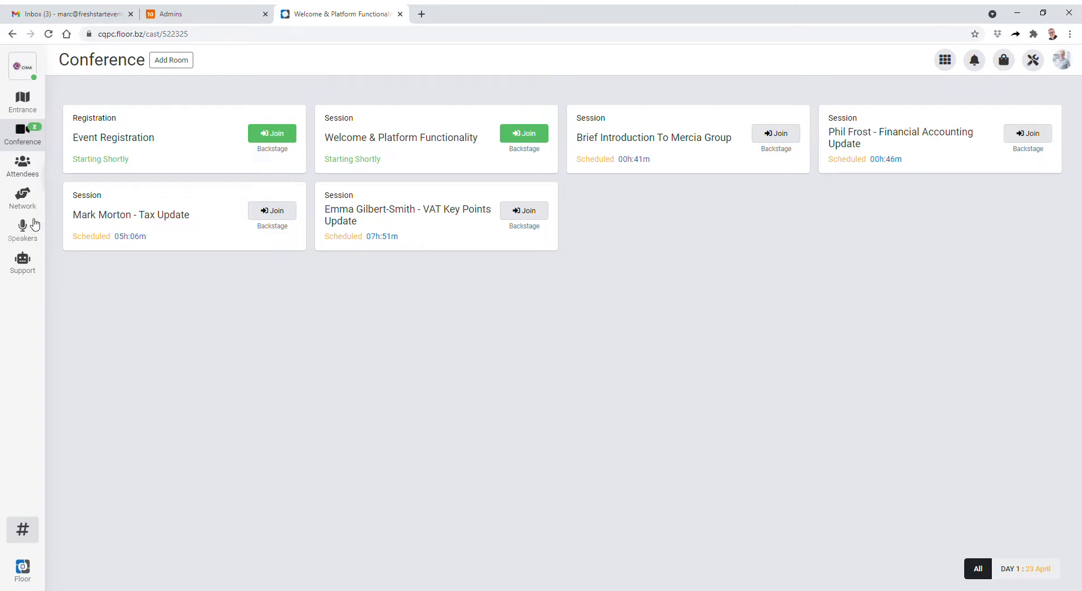
{"action": "mouse_move", "coordinate": [33, 205]}
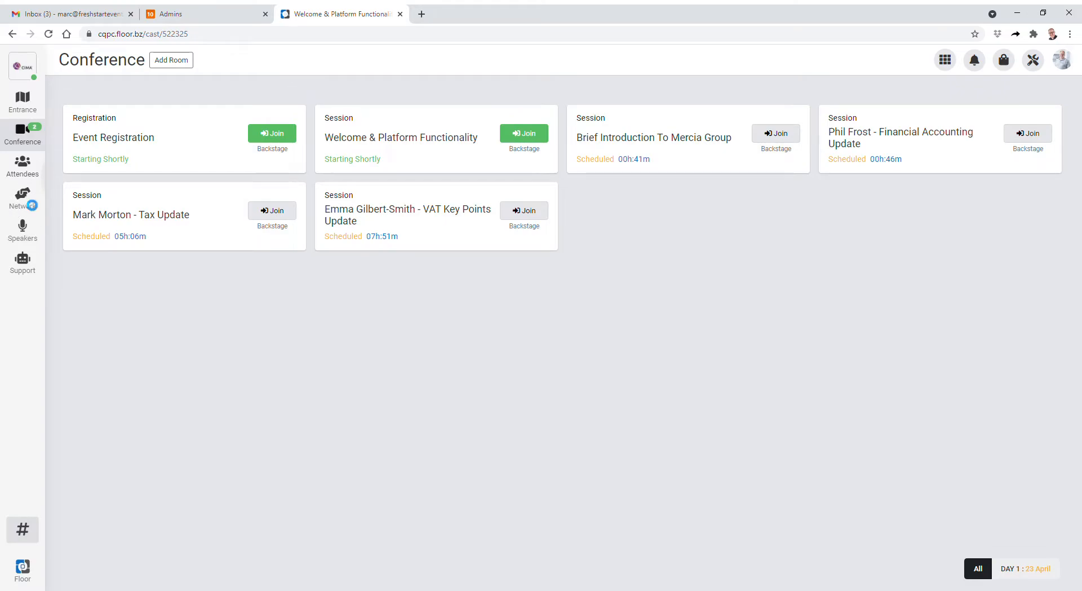
- Show the Network page with its grid of themed tables like Mercia and Engineering
{"action": "left_click", "coordinate": [23, 195]}
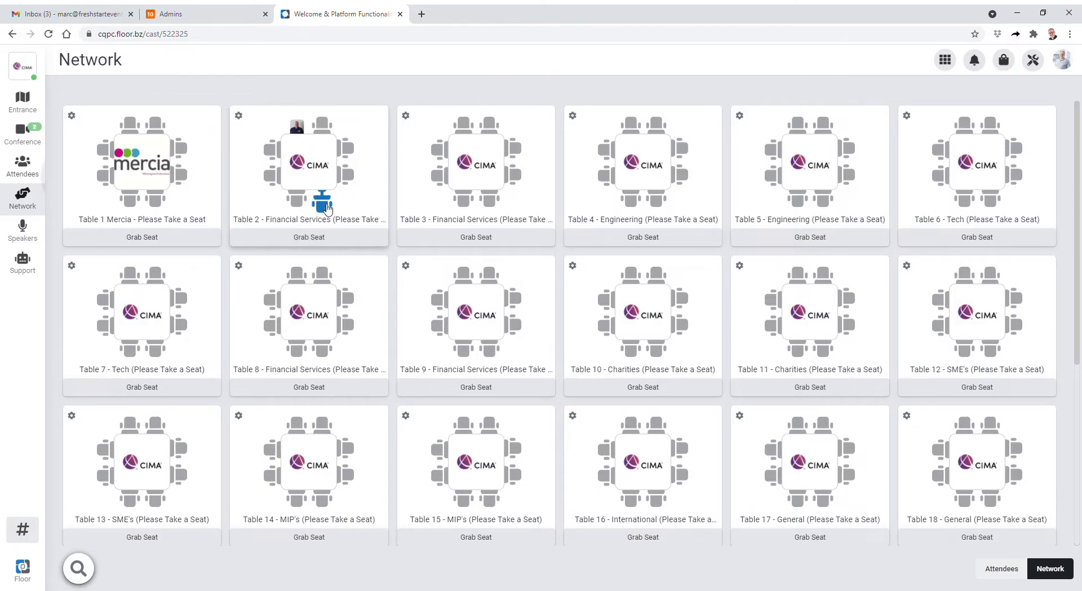
{"action": "mouse_move", "coordinate": [295, 137]}
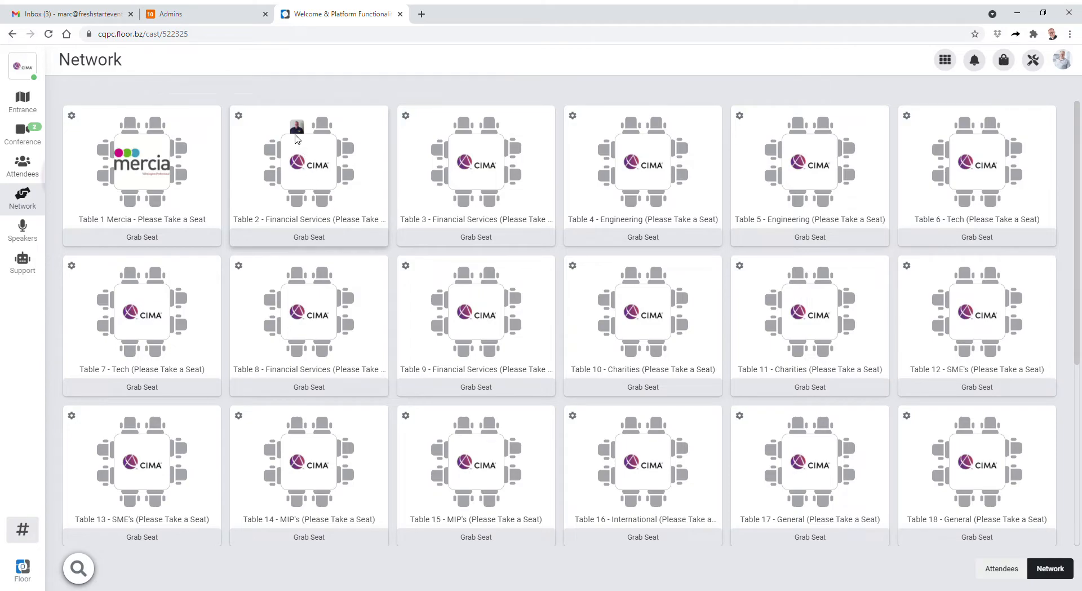
{"action": "mouse_move", "coordinate": [296, 127]}
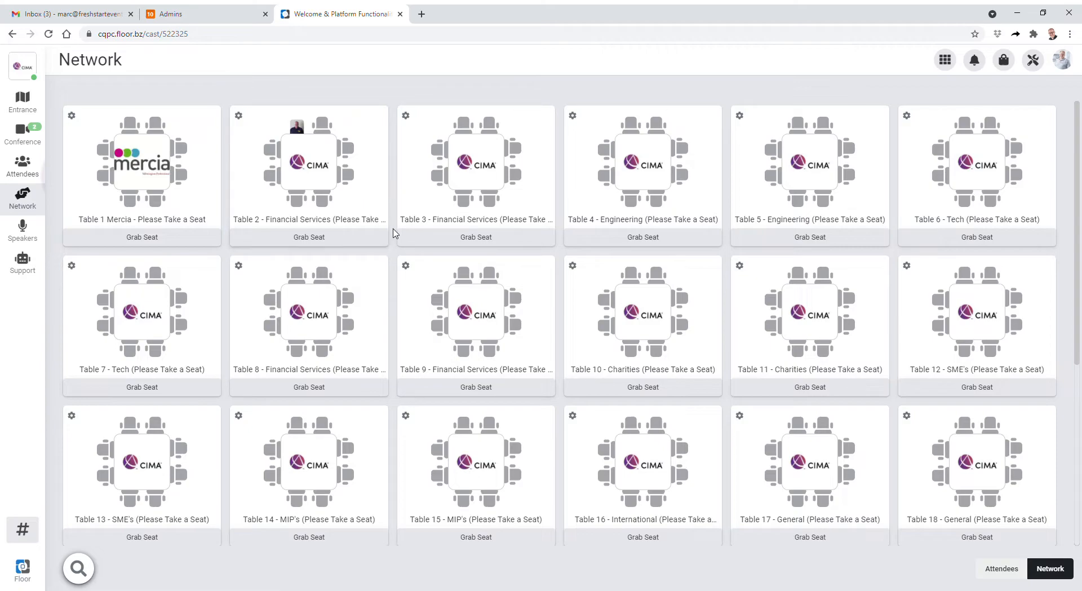
{"action": "mouse_move", "coordinate": [578, 225]}
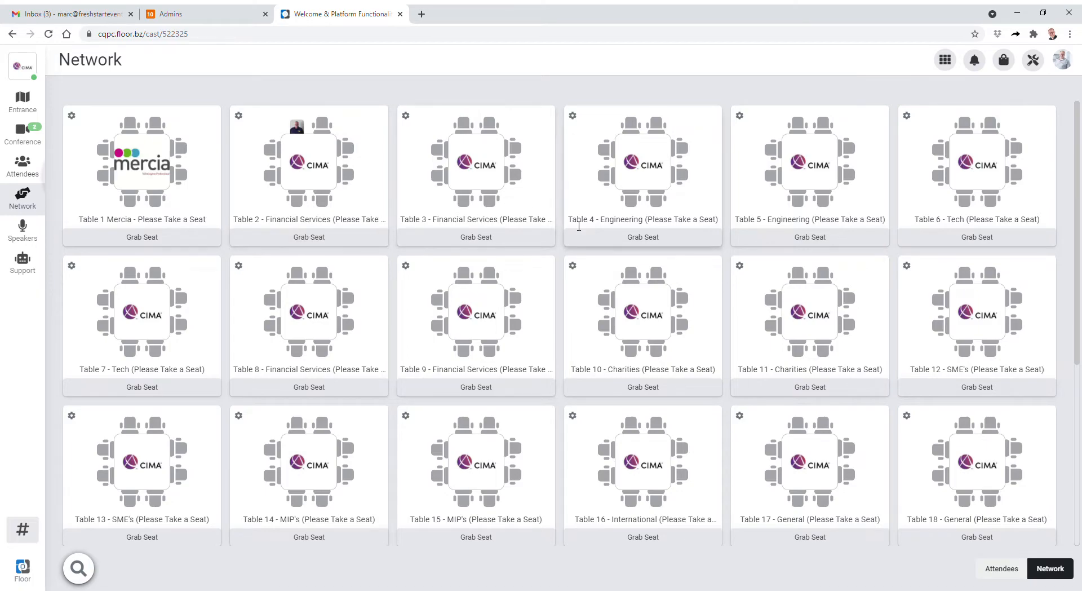
{"action": "mouse_move", "coordinate": [475, 236]}
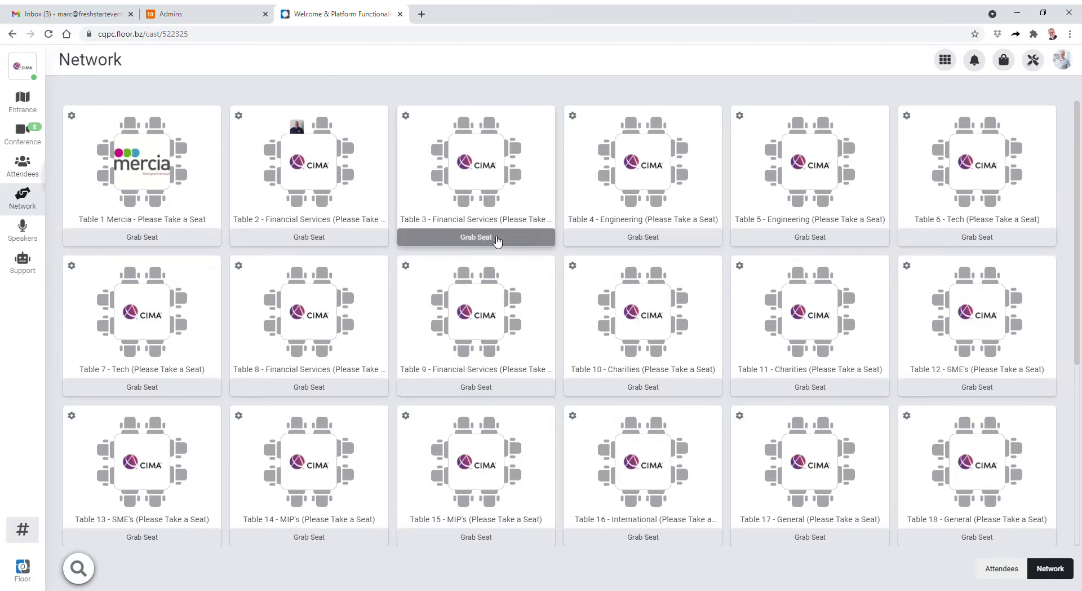
{"action": "mouse_move", "coordinate": [49, 189]}
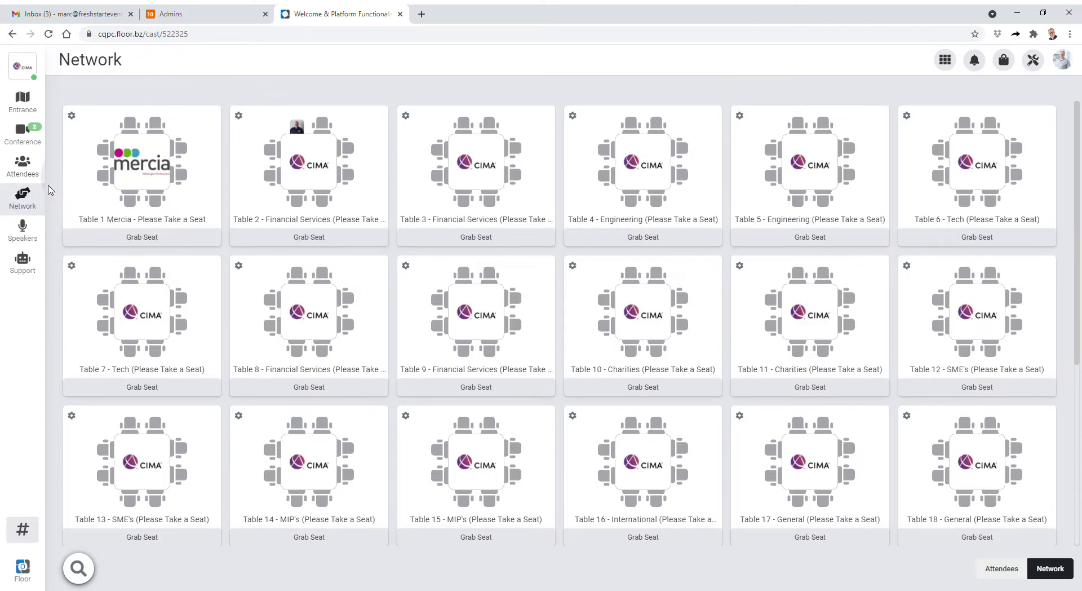
- Show the Attendees Users list and browse down through the registered people
{"action": "left_click", "coordinate": [23, 165]}
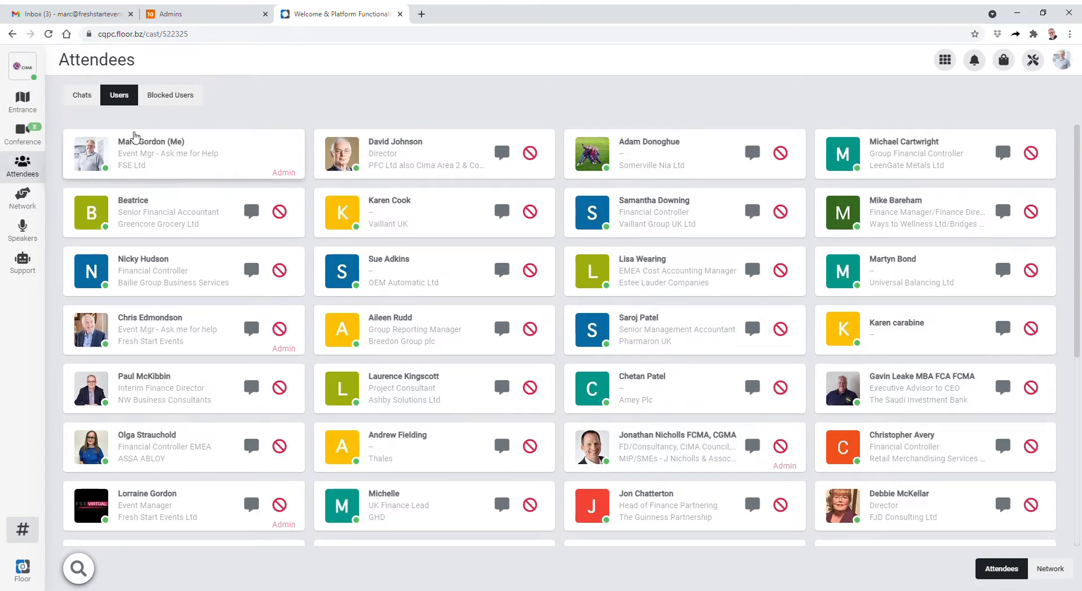
{"action": "mouse_move", "coordinate": [558, 248]}
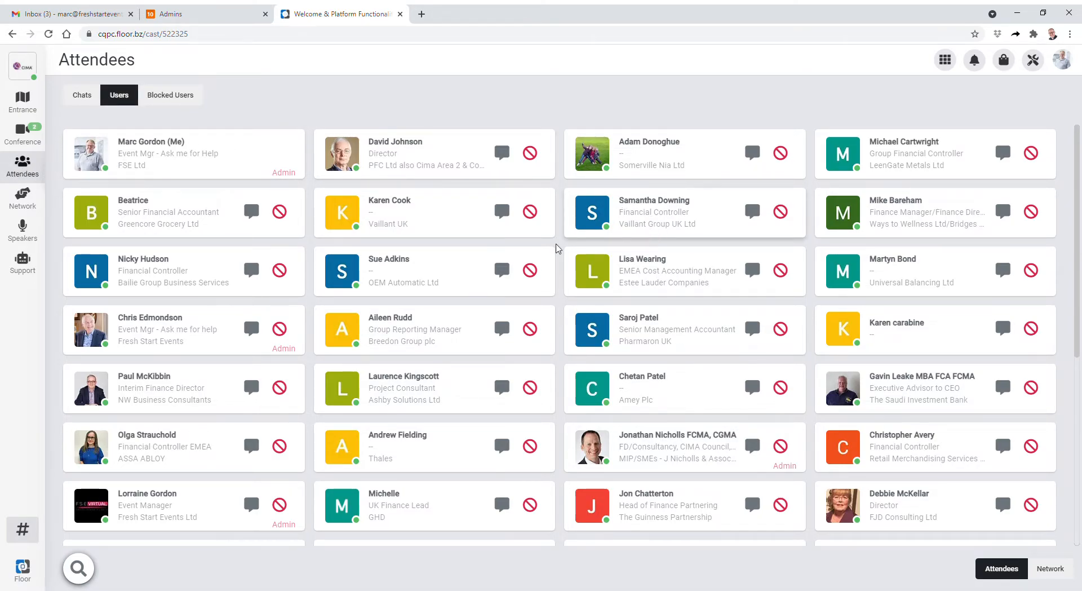
{"action": "scroll", "scroll_direction": "down", "scroll_amount": 3}
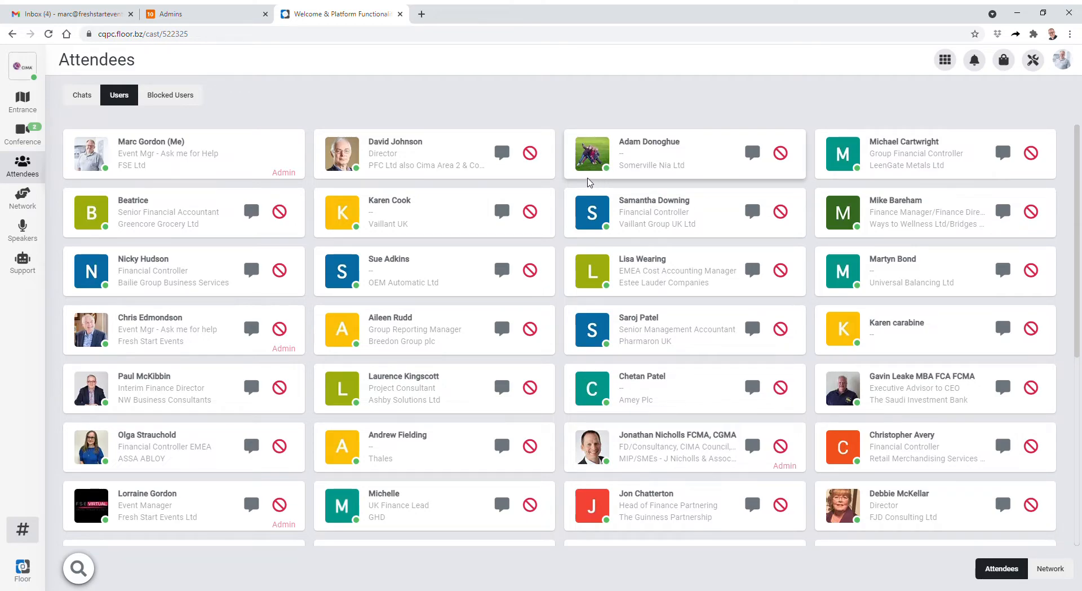
{"action": "mouse_move", "coordinate": [590, 183]}
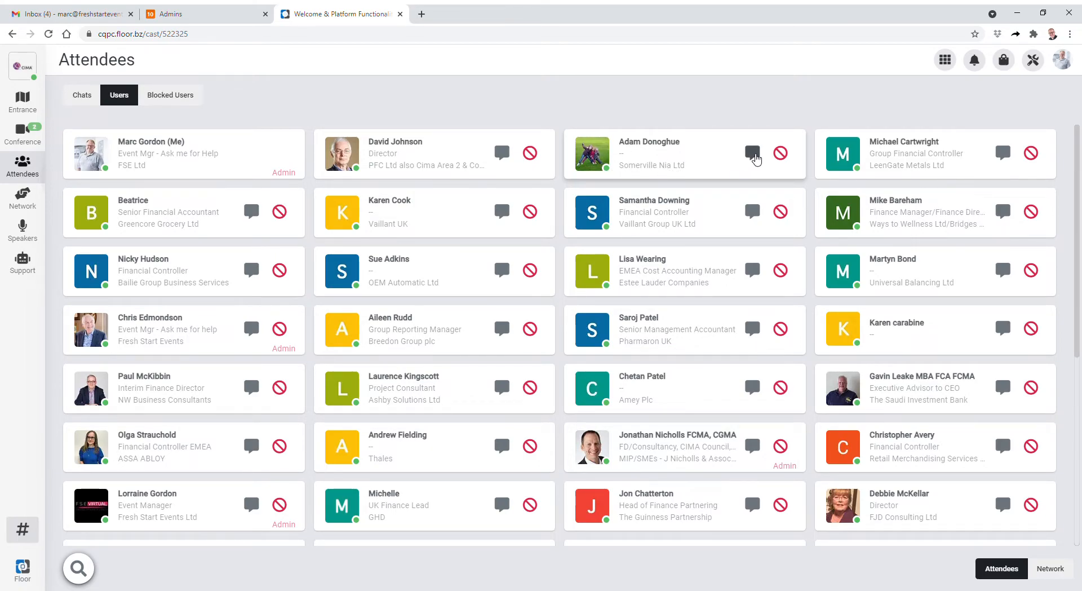
{"action": "left_click", "coordinate": [752, 152]}
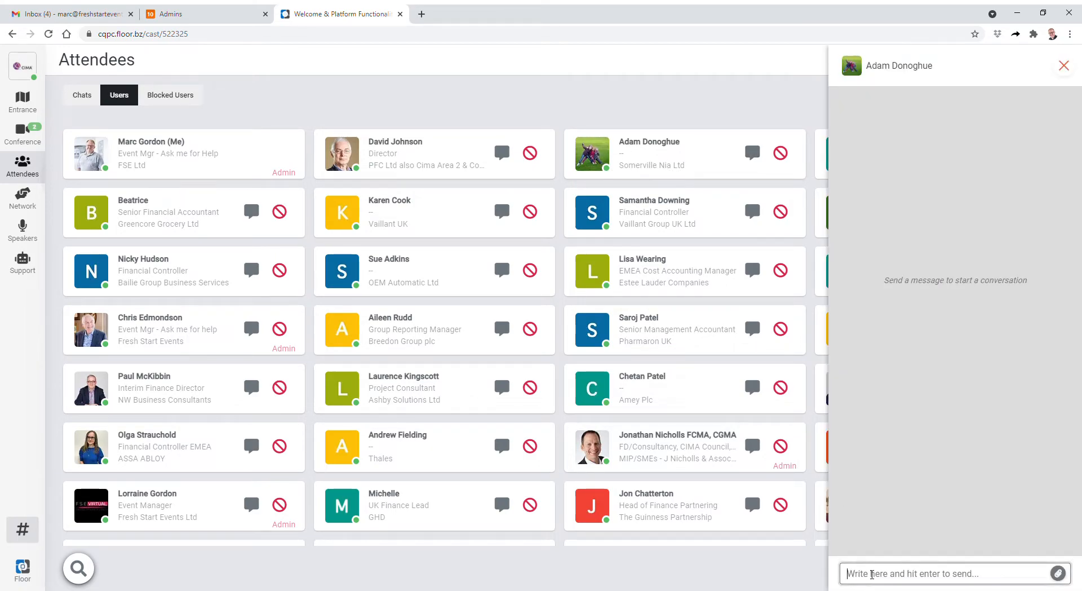
{"action": "mouse_move", "coordinate": [818, 471]}
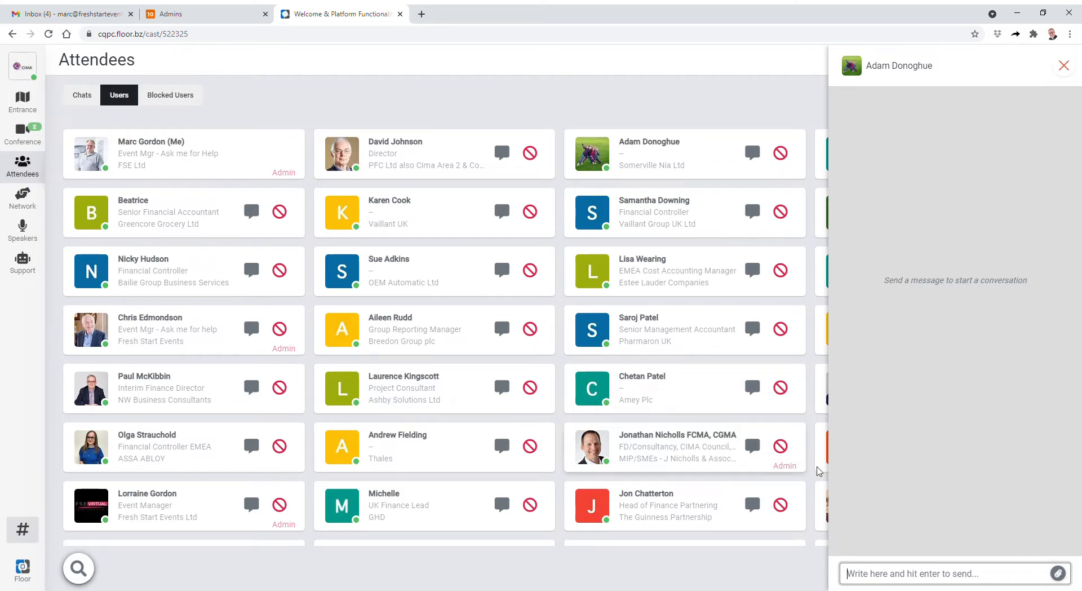
{"action": "mouse_move", "coordinate": [829, 497]}
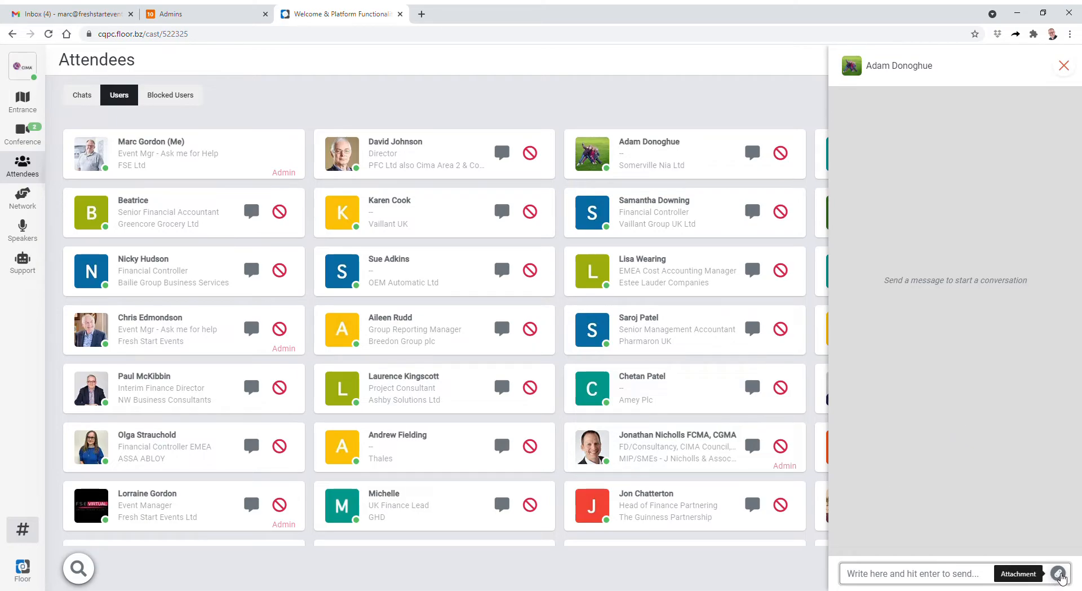
{"action": "left_click", "coordinate": [1016, 572]}
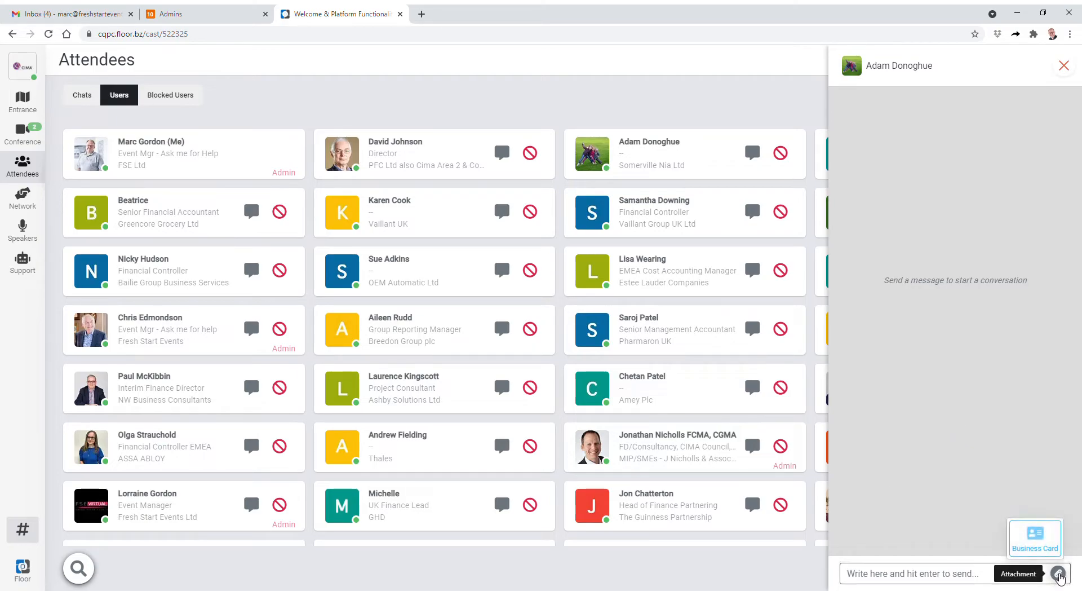
{"action": "left_click", "coordinate": [1034, 537]}
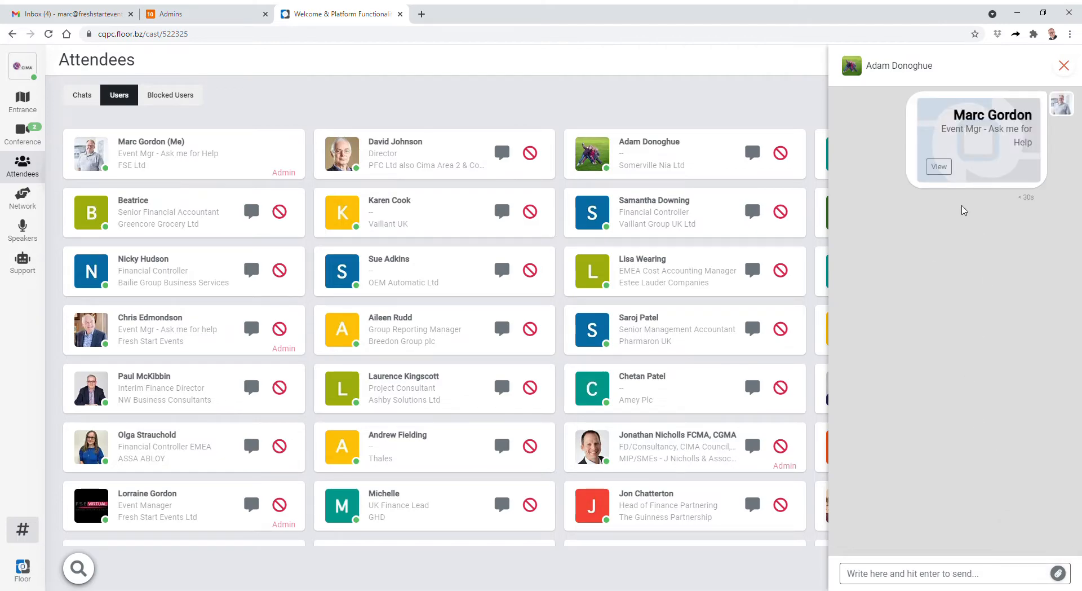
{"action": "mouse_move", "coordinate": [914, 387]}
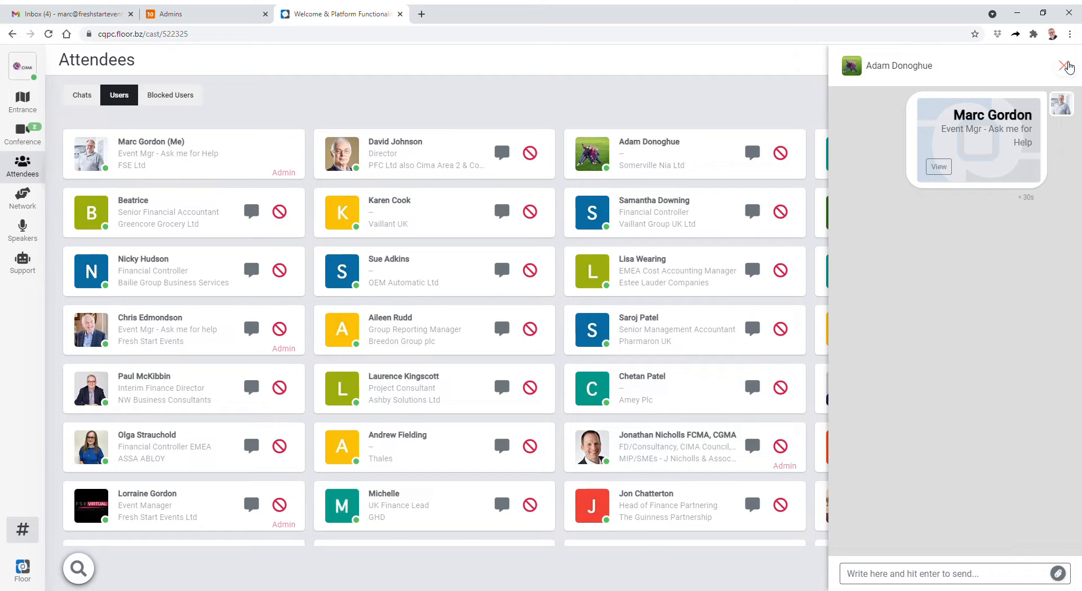
{"action": "left_click", "coordinate": [1063, 66]}
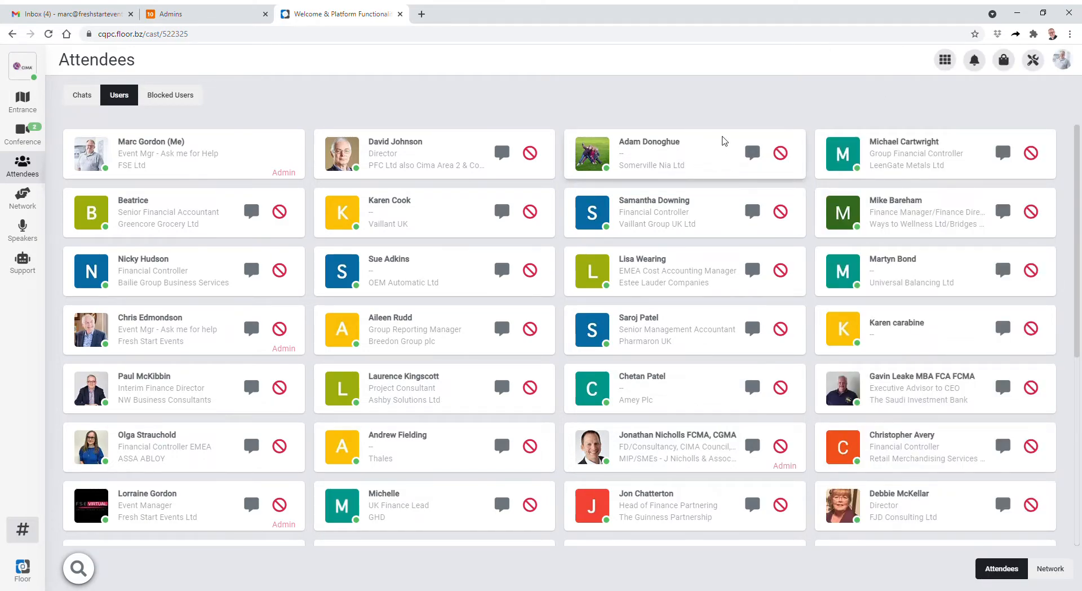
{"action": "mouse_move", "coordinate": [598, 136]}
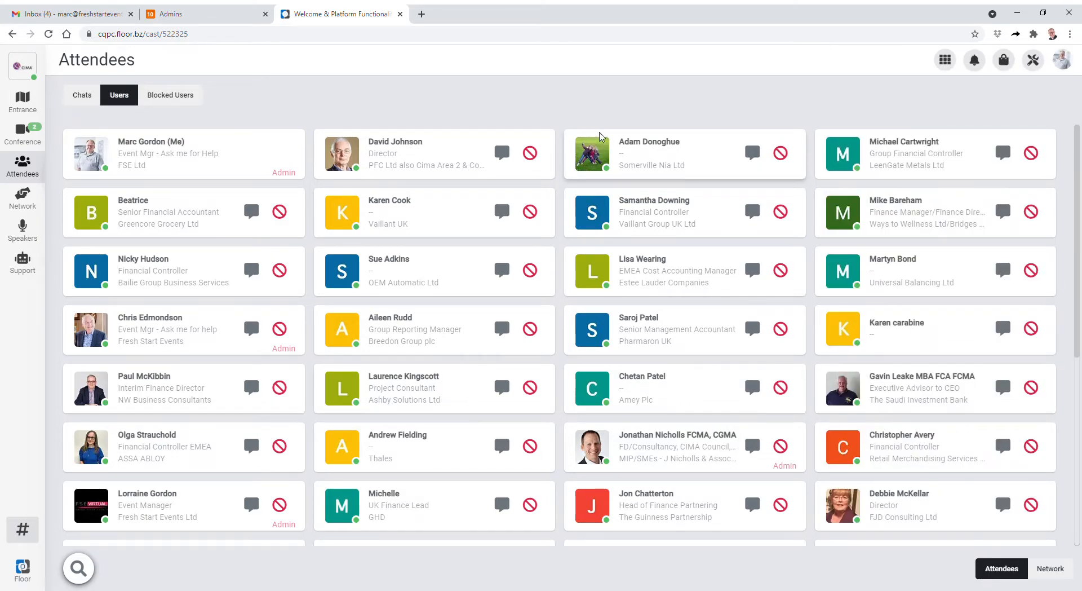
{"action": "mouse_move", "coordinate": [871, 65]}
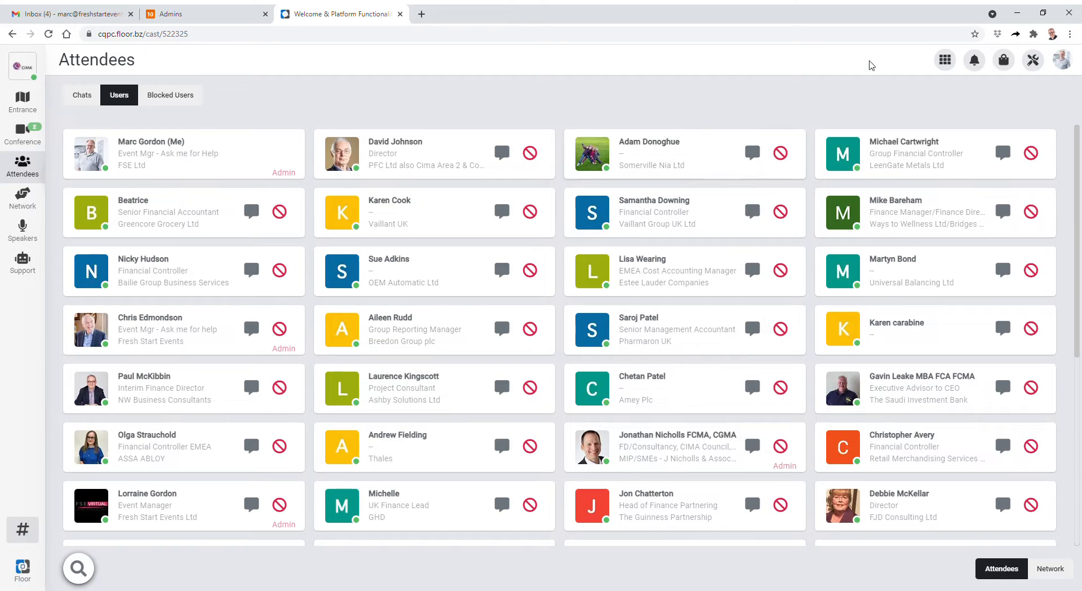
{"action": "mouse_move", "coordinate": [1062, 59]}
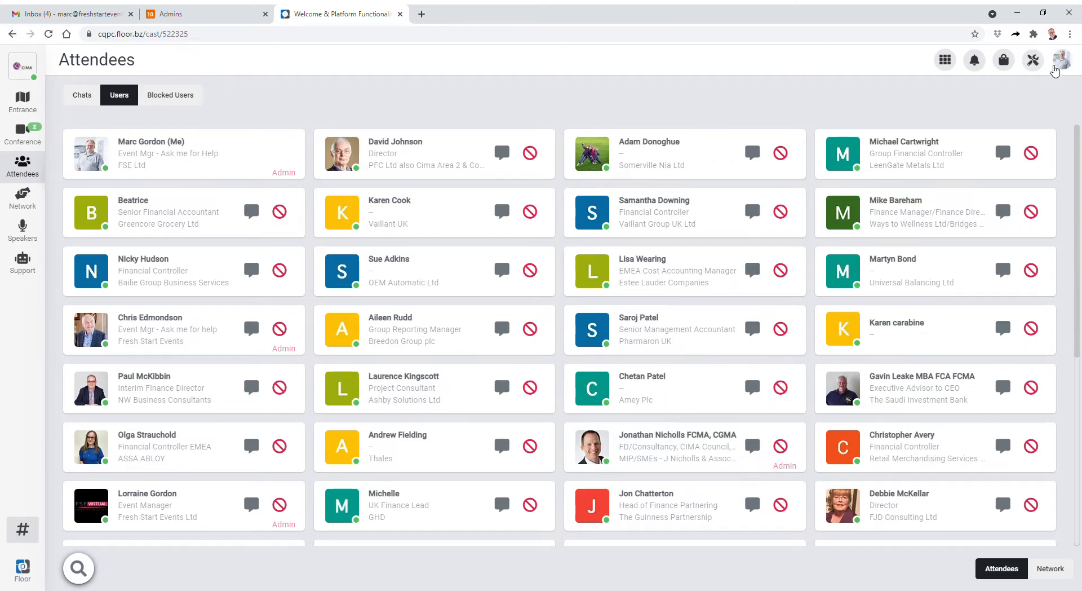
{"action": "mouse_move", "coordinate": [1062, 59]}
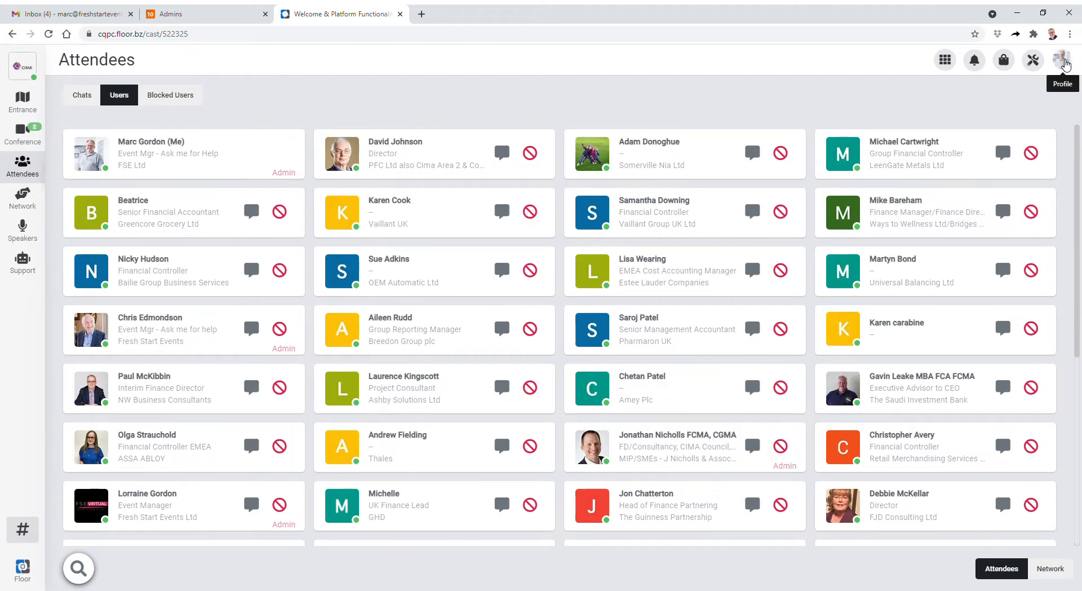
{"action": "mouse_move", "coordinate": [933, 157]}
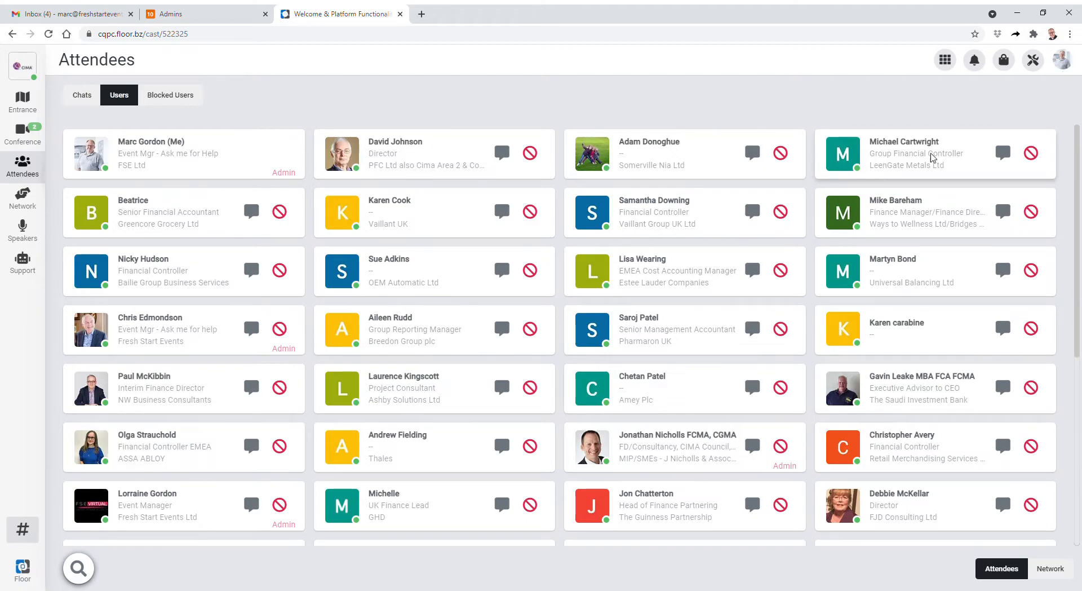
{"action": "mouse_move", "coordinate": [849, 148]}
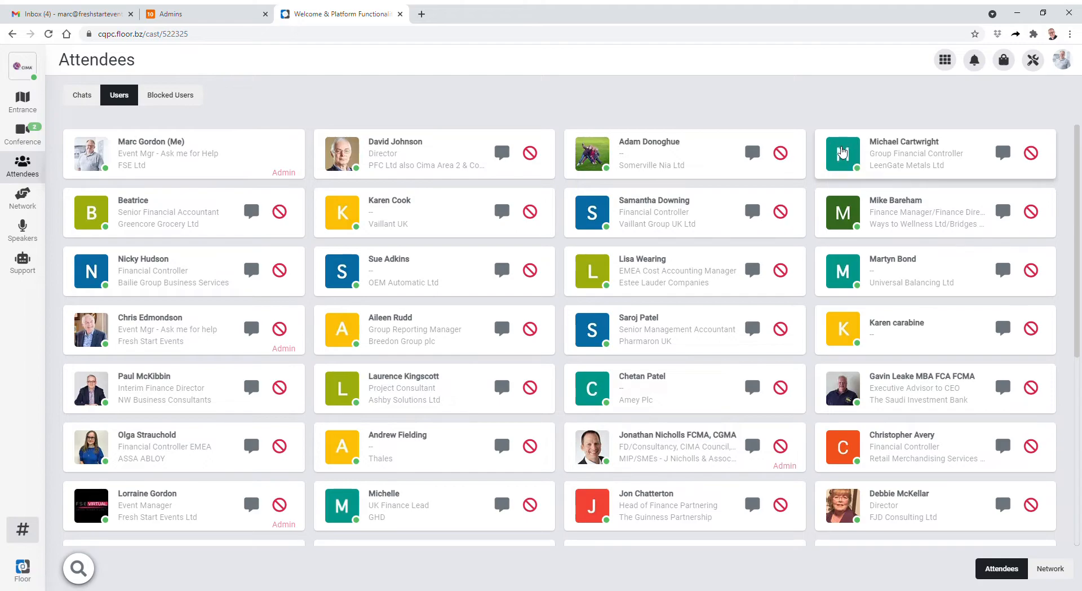
{"action": "mouse_move", "coordinate": [1051, 60]}
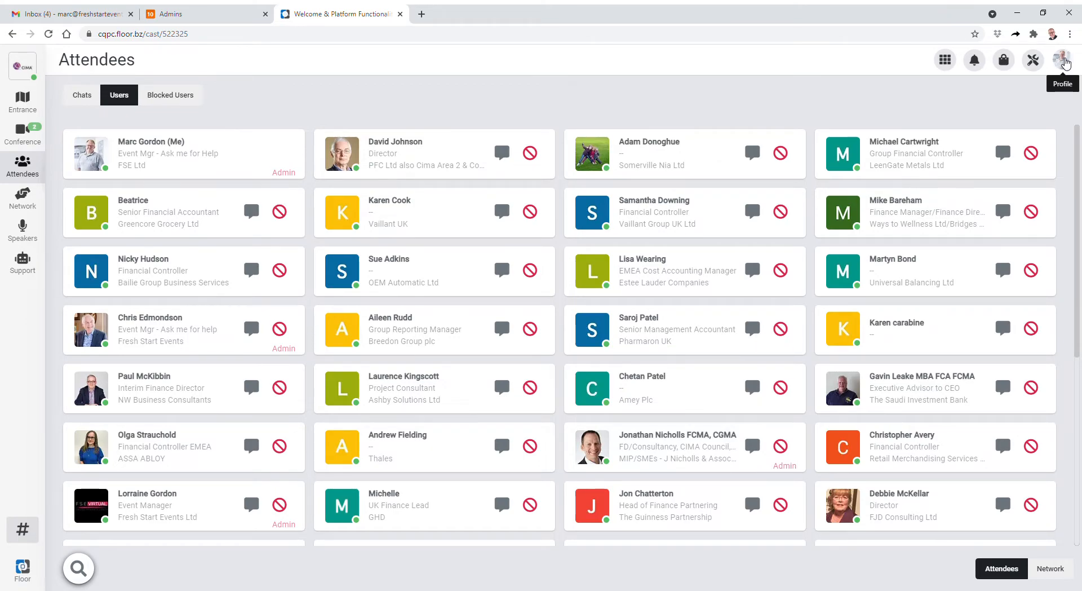
{"action": "left_click", "coordinate": [1063, 59]}
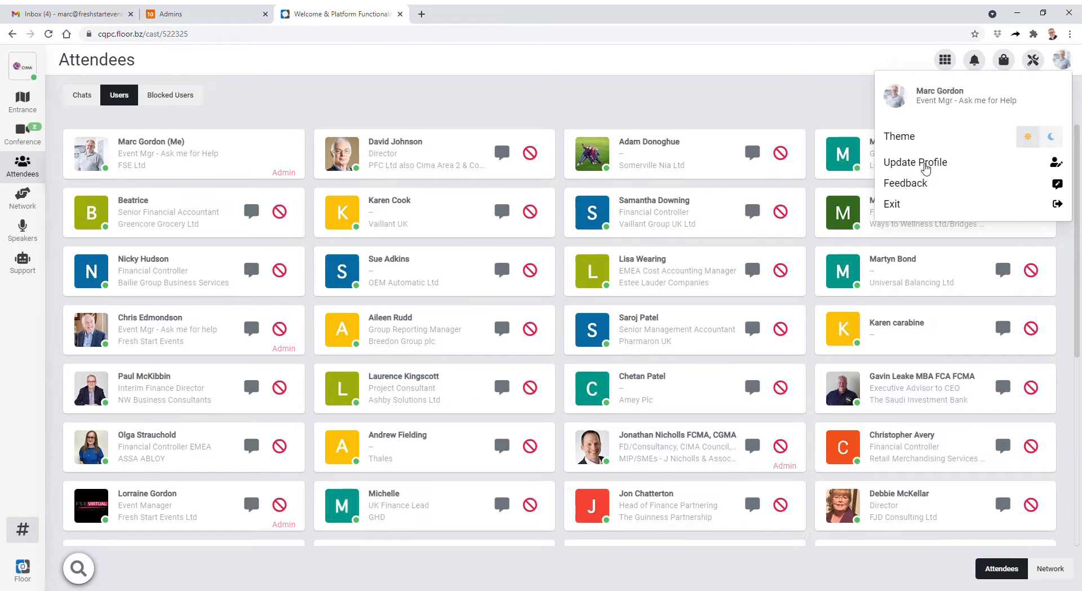
{"action": "left_click", "coordinate": [795, 123]}
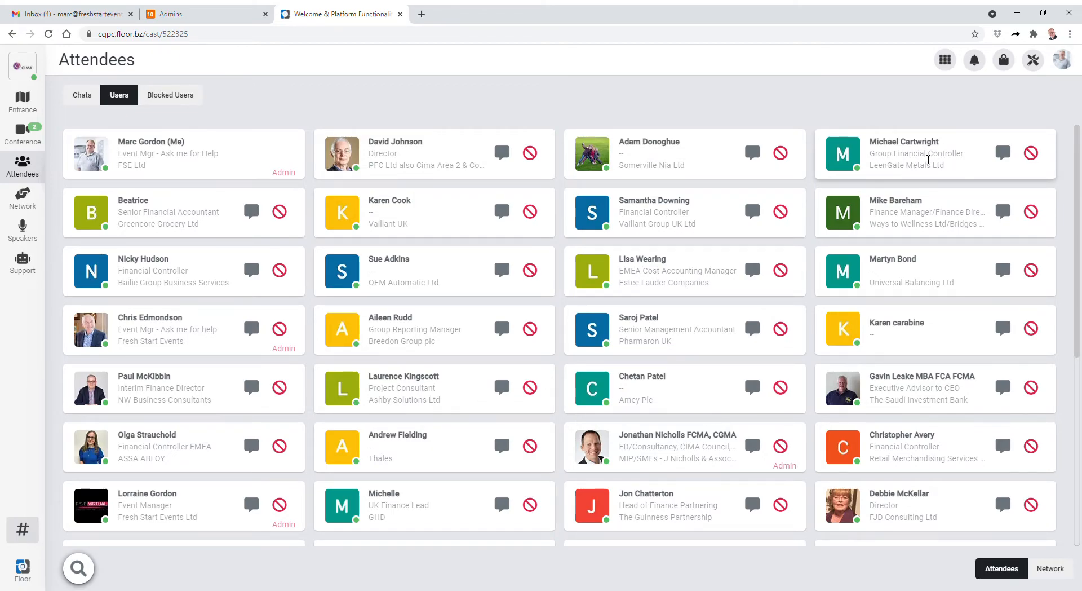
{"action": "mouse_move", "coordinate": [878, 173]}
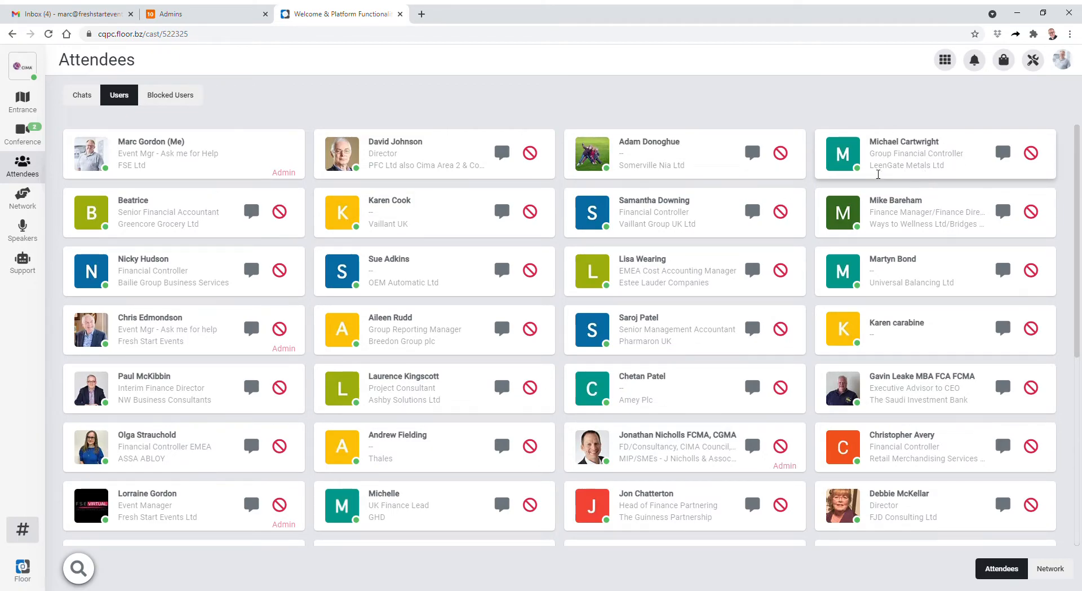
{"action": "mouse_move", "coordinate": [848, 160]}
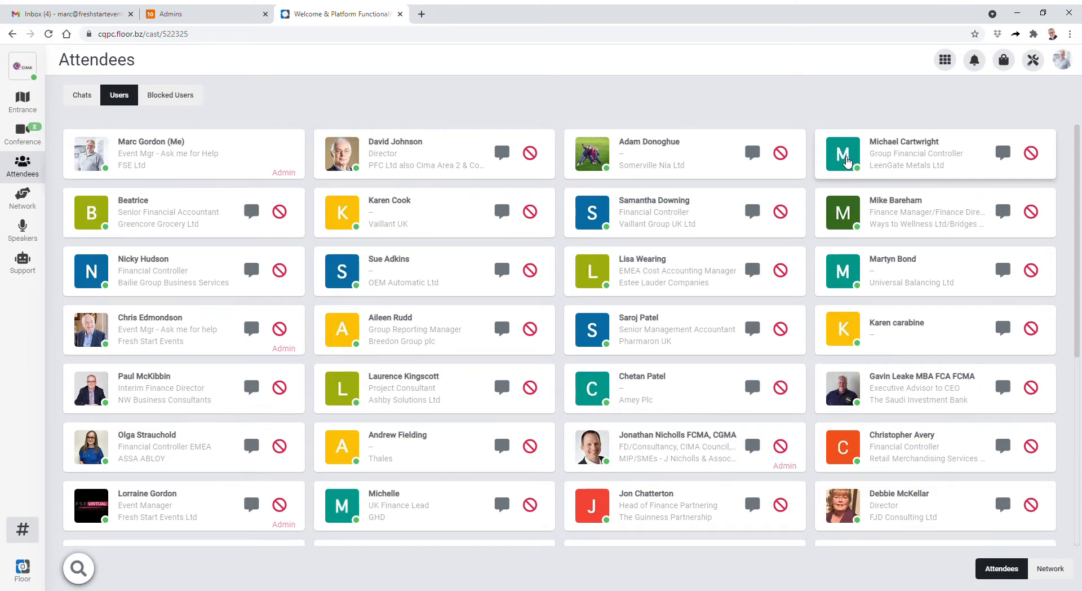
{"action": "mouse_move", "coordinate": [843, 171]}
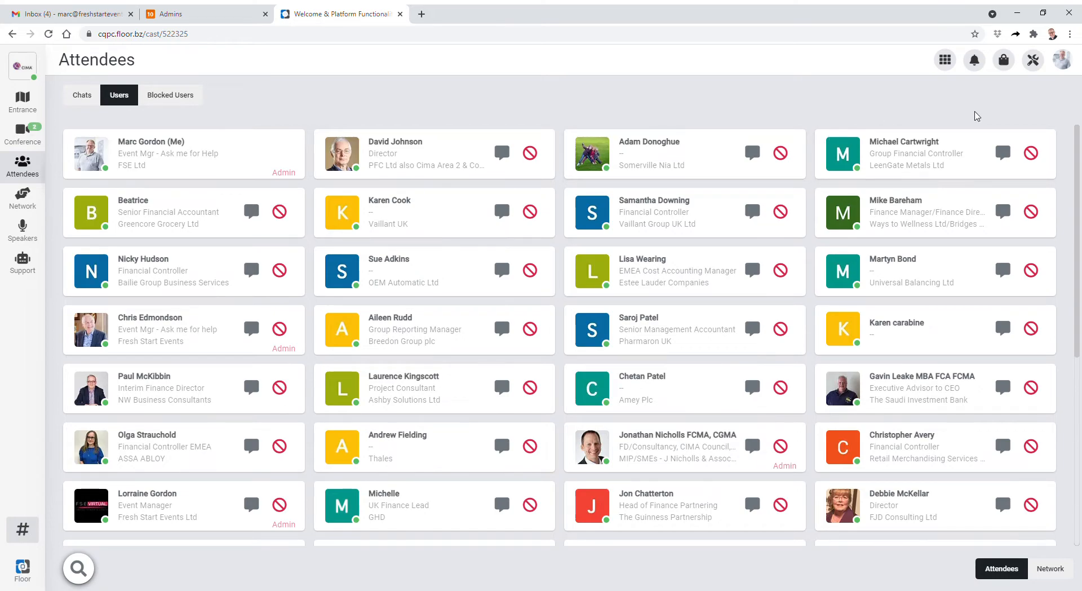
{"action": "mouse_move", "coordinate": [531, 232]}
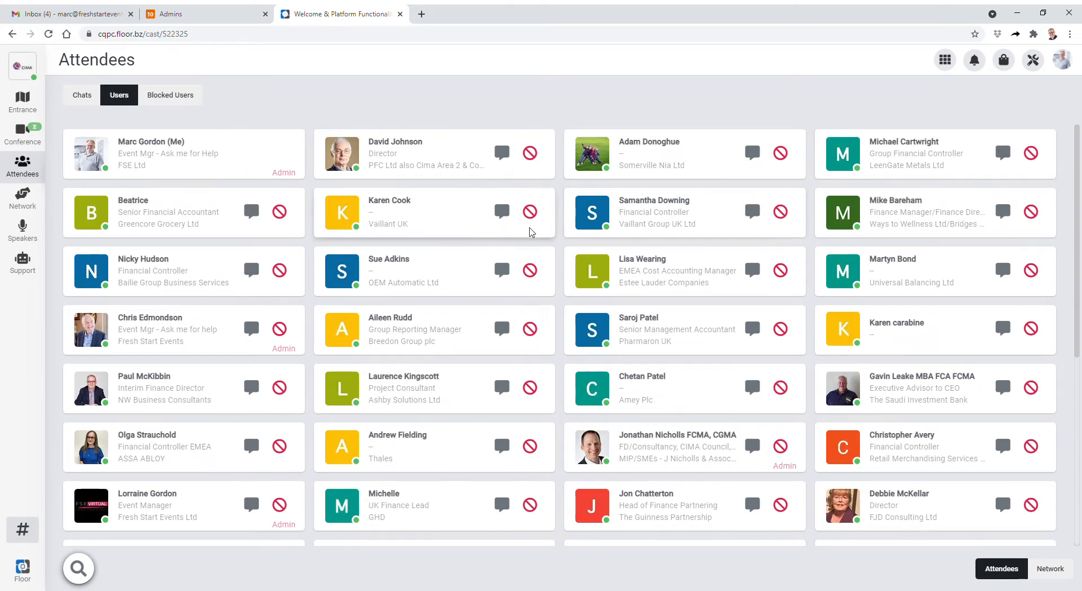
{"action": "mouse_move", "coordinate": [298, 390]}
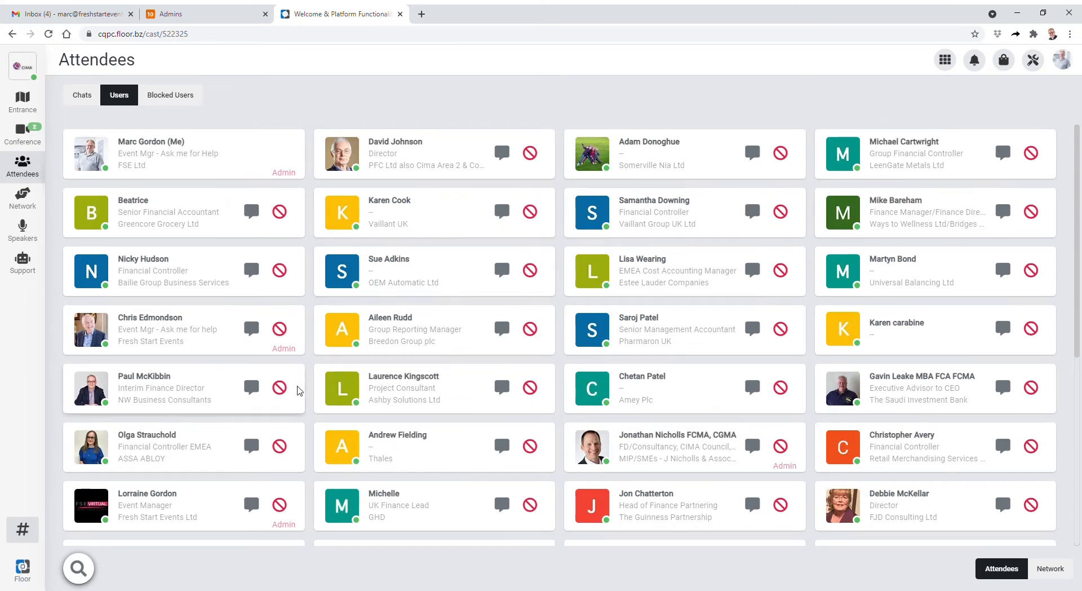
{"action": "mouse_move", "coordinate": [268, 370]}
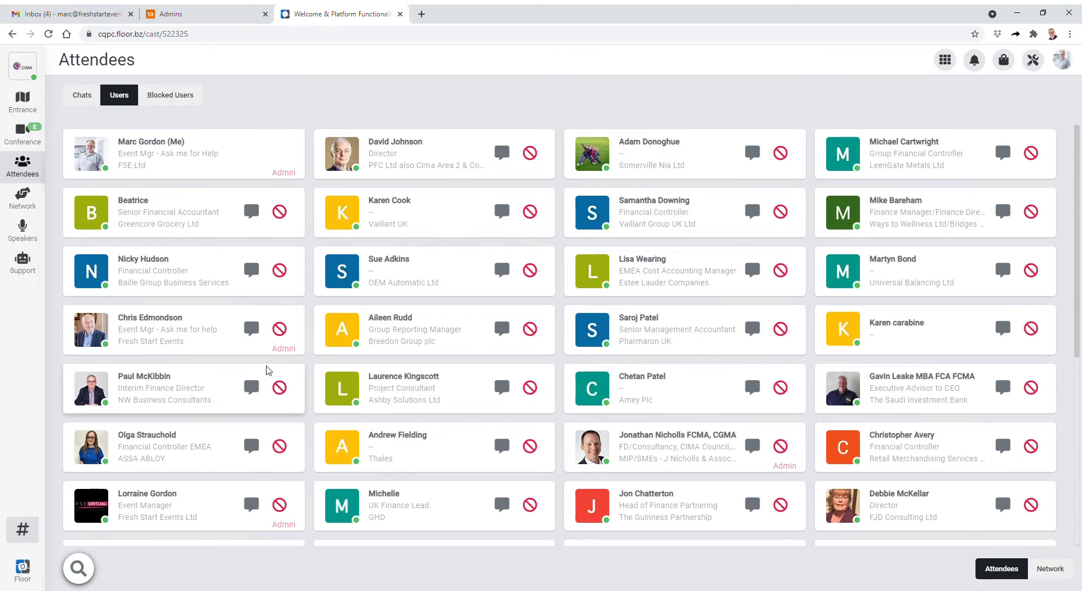
{"action": "mouse_move", "coordinate": [222, 353]}
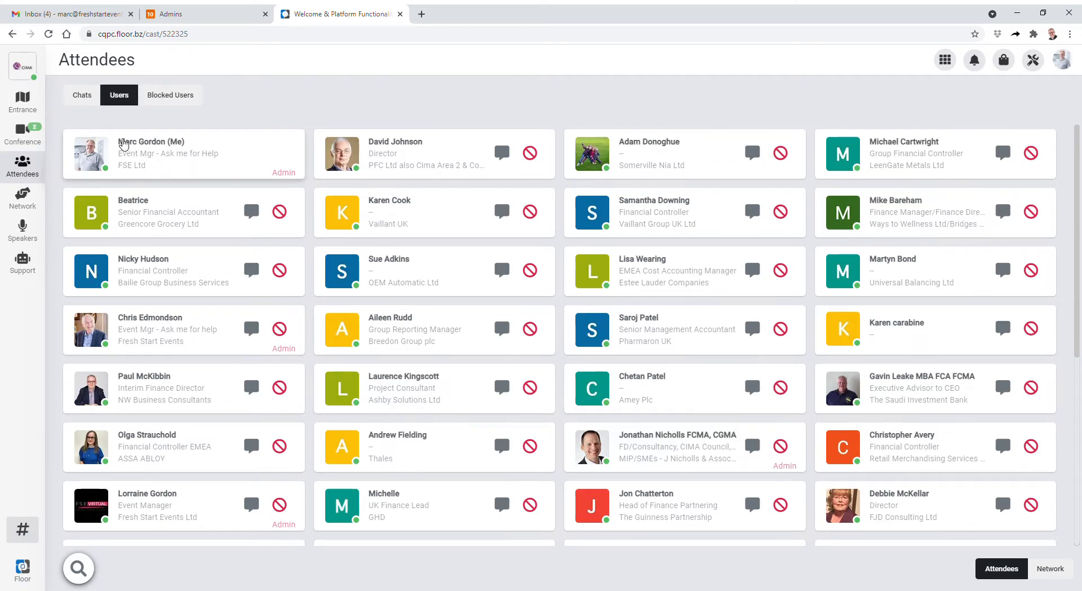
{"action": "mouse_move", "coordinate": [81, 100]}
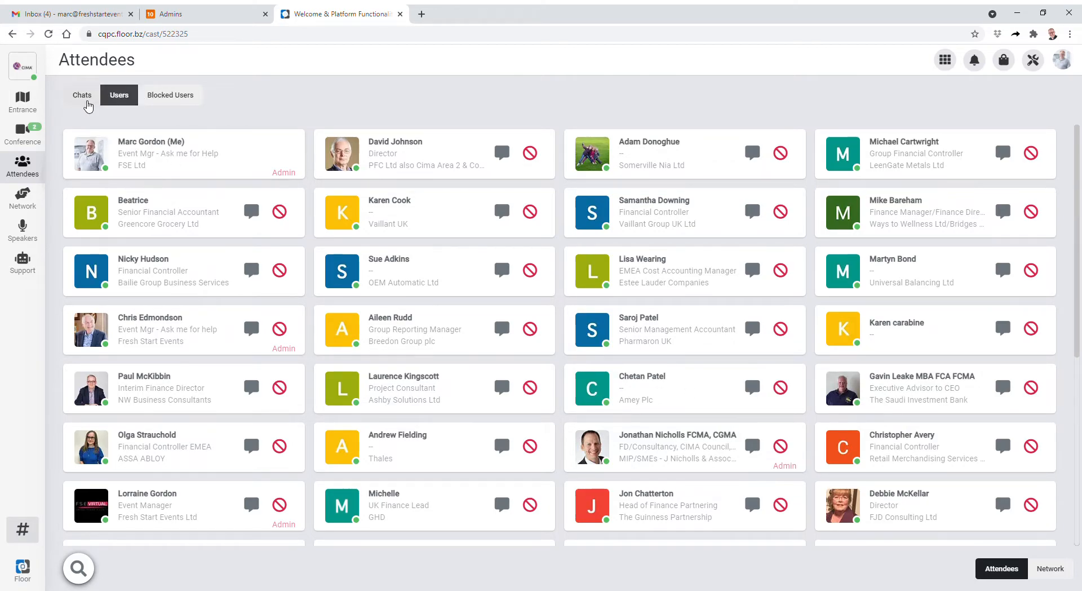
- Switch to the Chats list of conversations, briefly returning to Users in between
{"action": "left_click", "coordinate": [81, 95]}
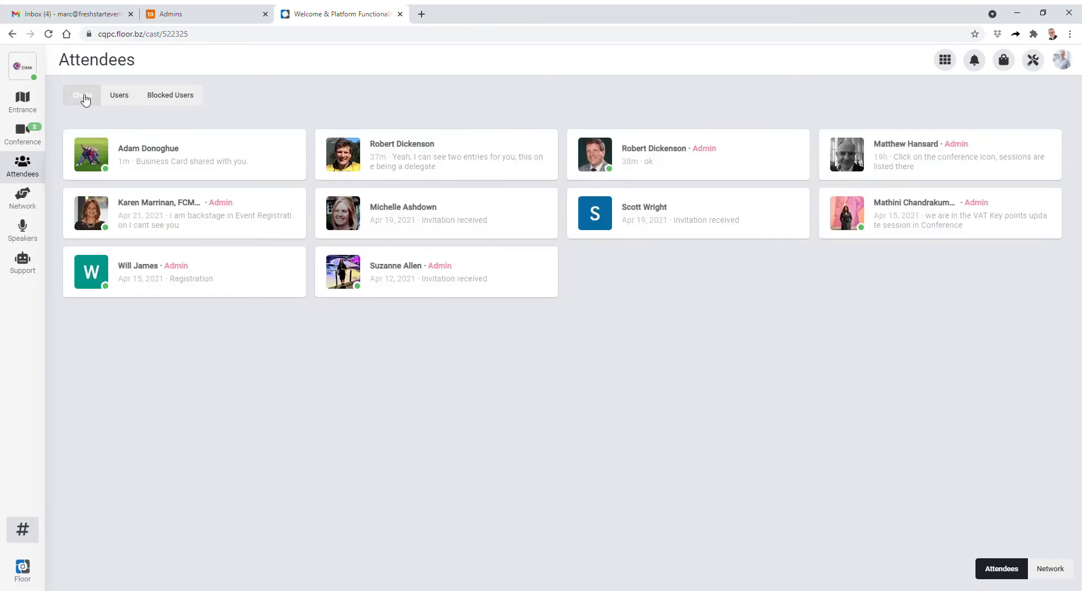
{"action": "left_click", "coordinate": [81, 95]}
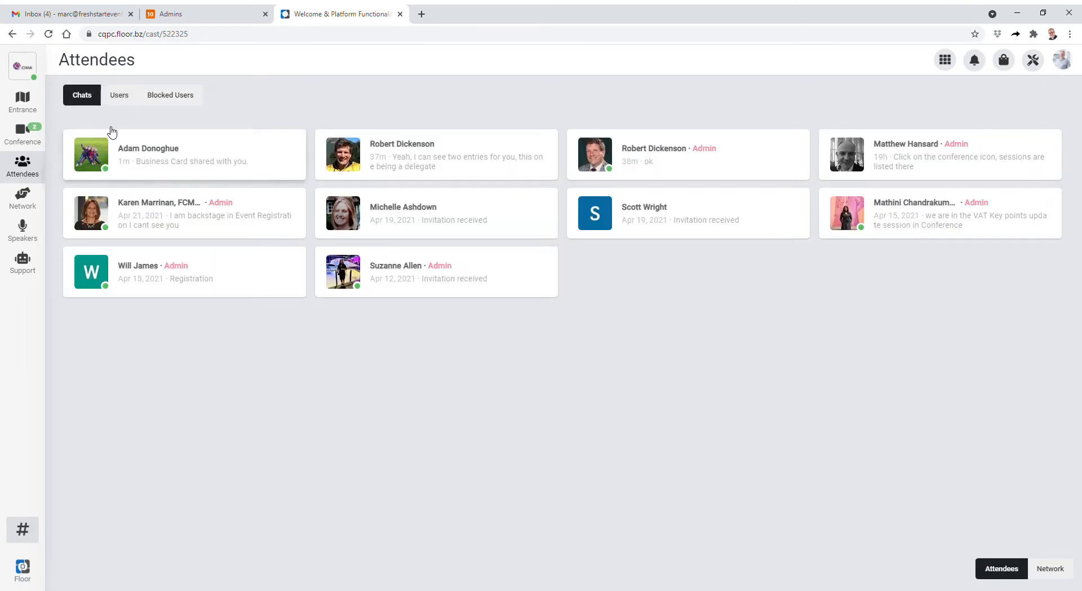
{"action": "left_click", "coordinate": [118, 95]}
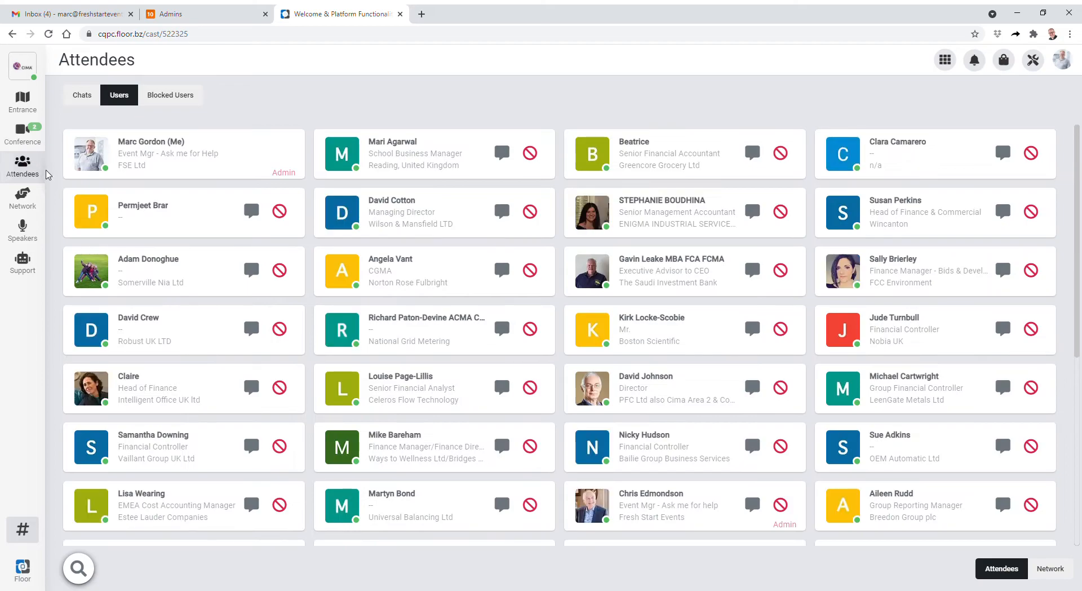
{"action": "mouse_move", "coordinate": [40, 163]}
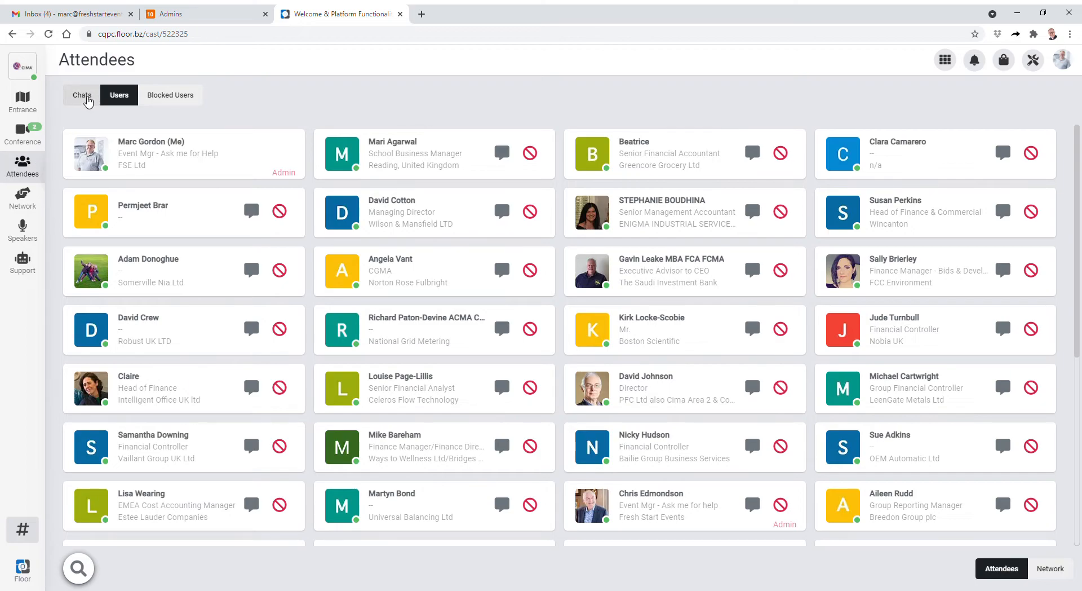
{"action": "left_click", "coordinate": [81, 95]}
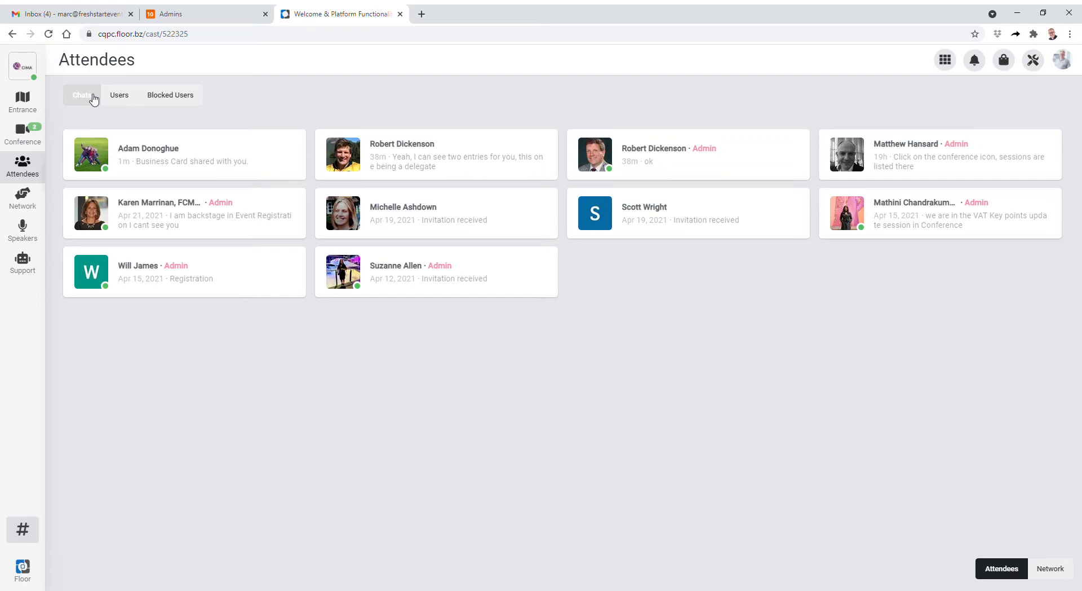
{"action": "left_click", "coordinate": [81, 95]}
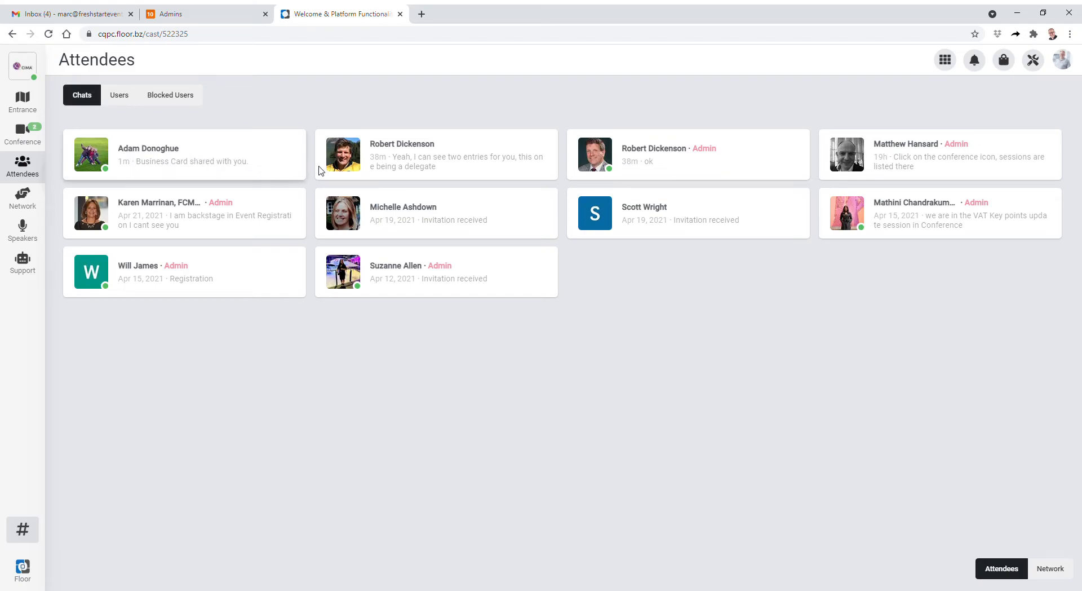
{"action": "mouse_move", "coordinate": [512, 270]}
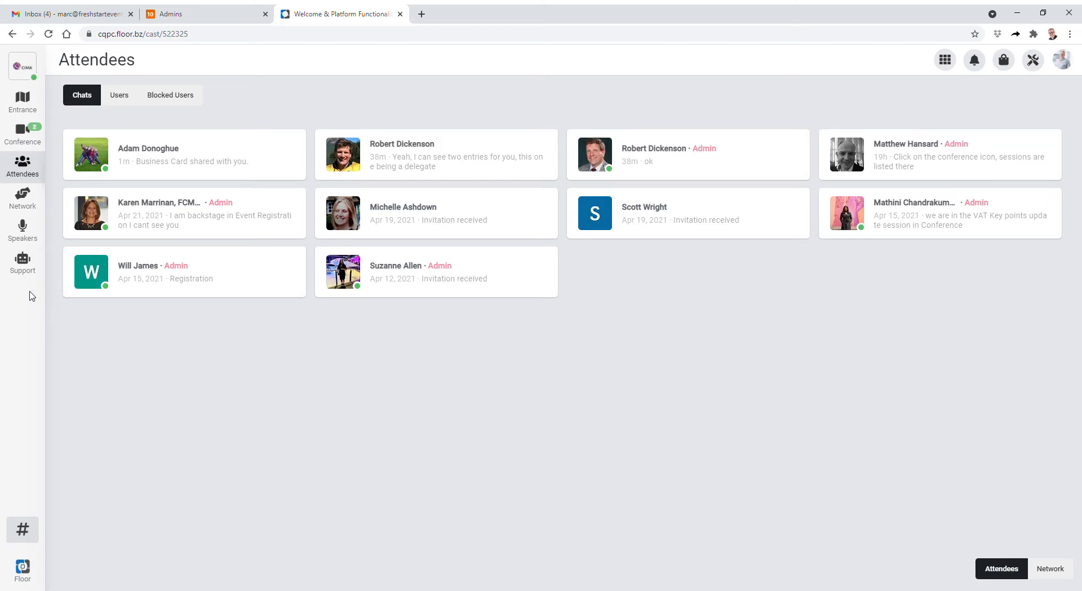
- Show the Support page with staff contact cards and visitor and exhibitor tutorial videos
{"action": "left_click", "coordinate": [23, 263]}
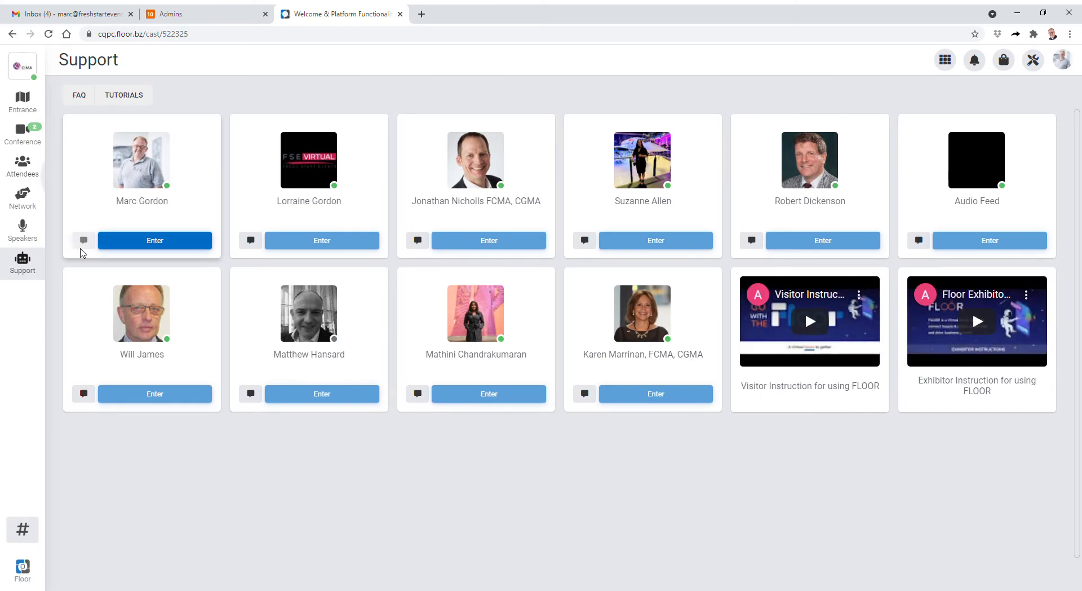
{"action": "mouse_move", "coordinate": [435, 223]}
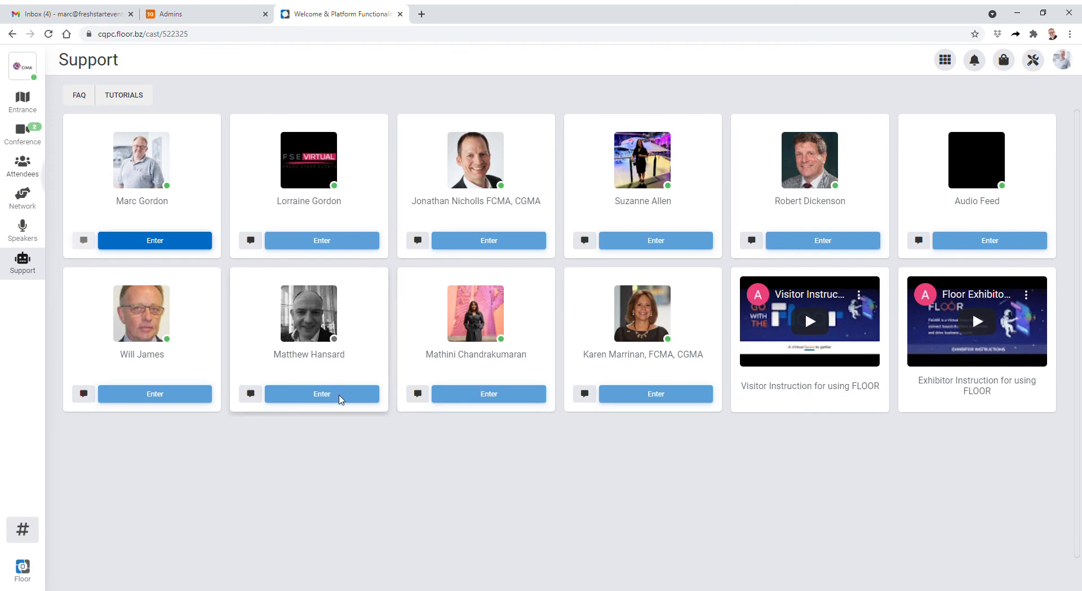
{"action": "mouse_move", "coordinate": [293, 408]}
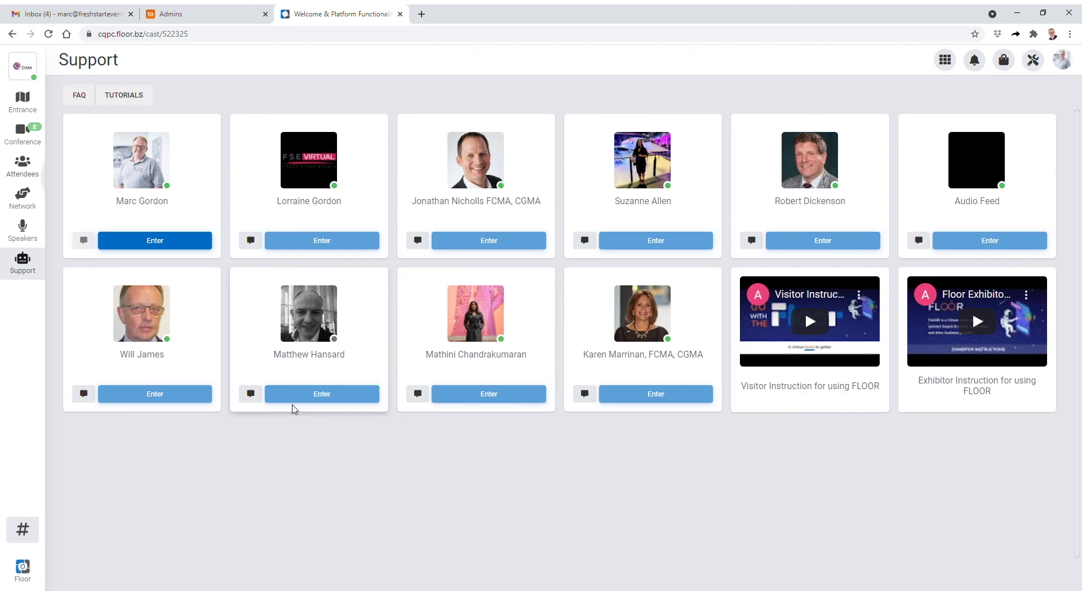